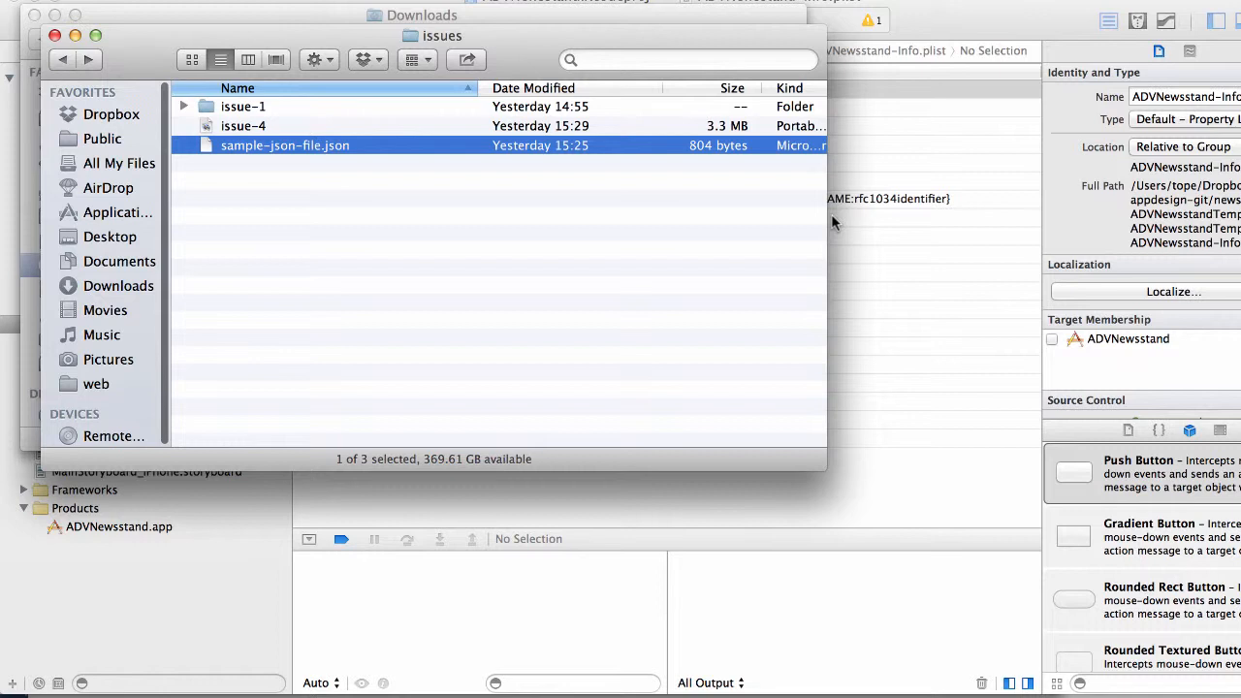
{"action": "mouse_move", "coordinate": [441, 168]}
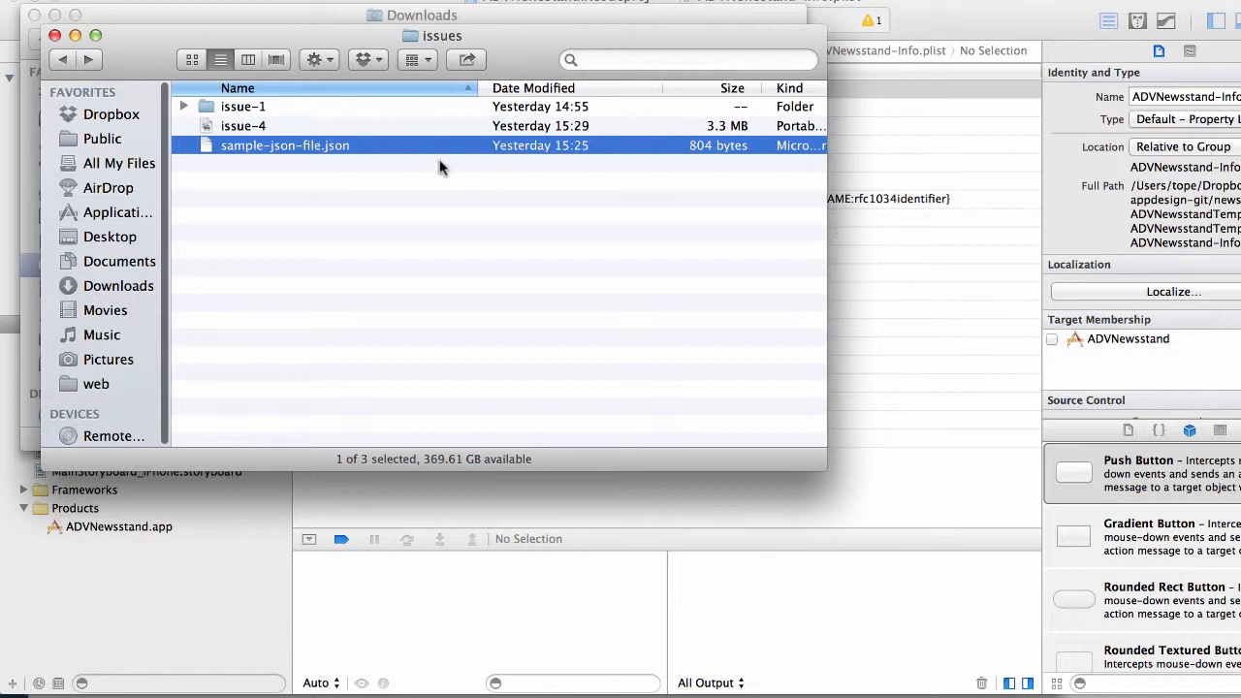
{"action": "mouse_move", "coordinate": [324, 161]}
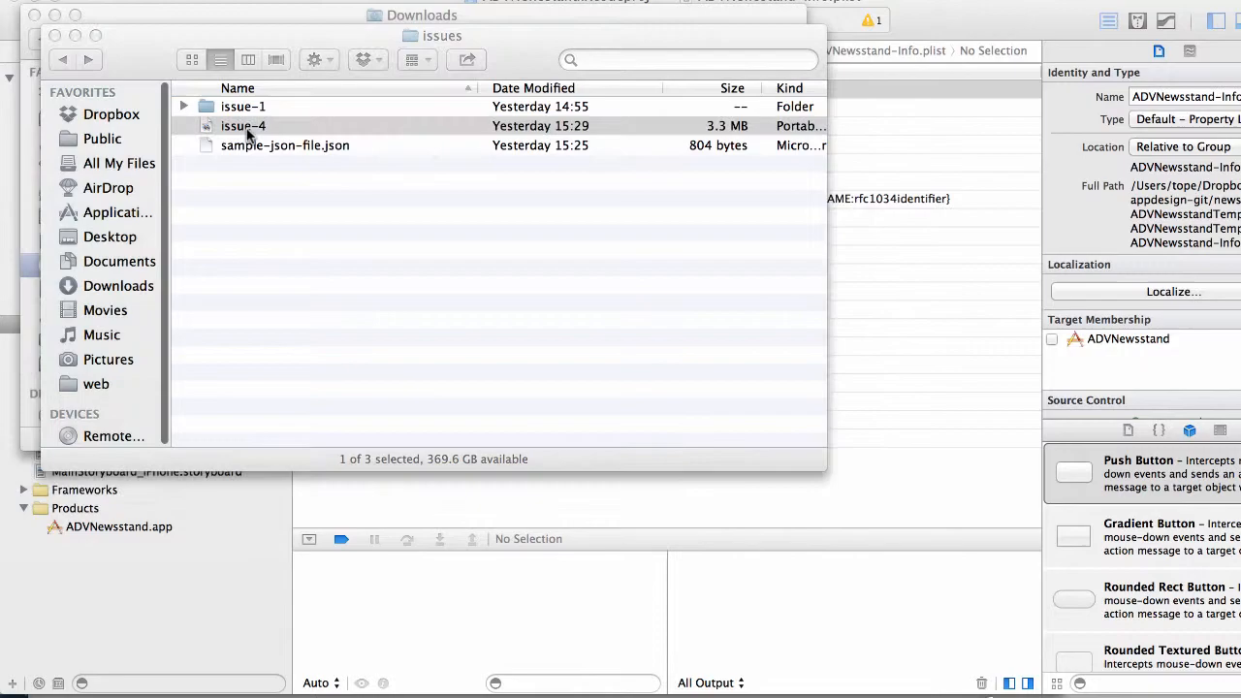
- Open the issue-4 magazine and scroll through its pages
{"action": "double_click", "coordinate": [243, 126]}
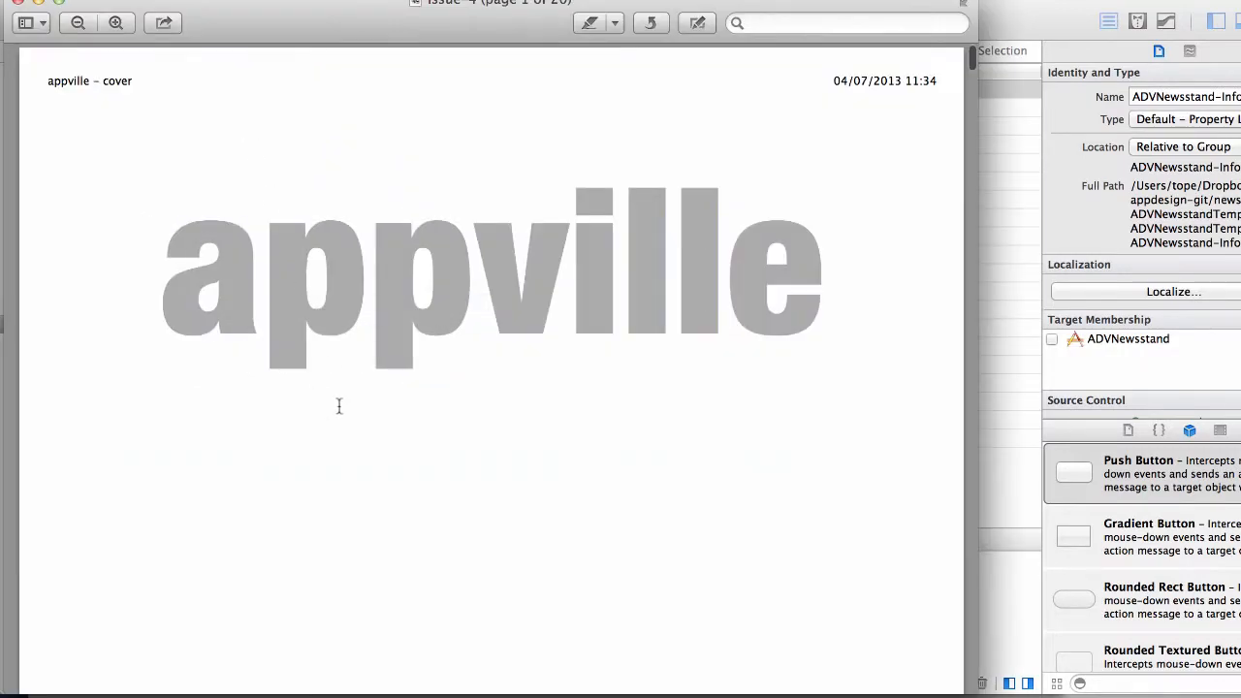
{"action": "scroll", "scroll_direction": "down", "scroll_amount": 3}
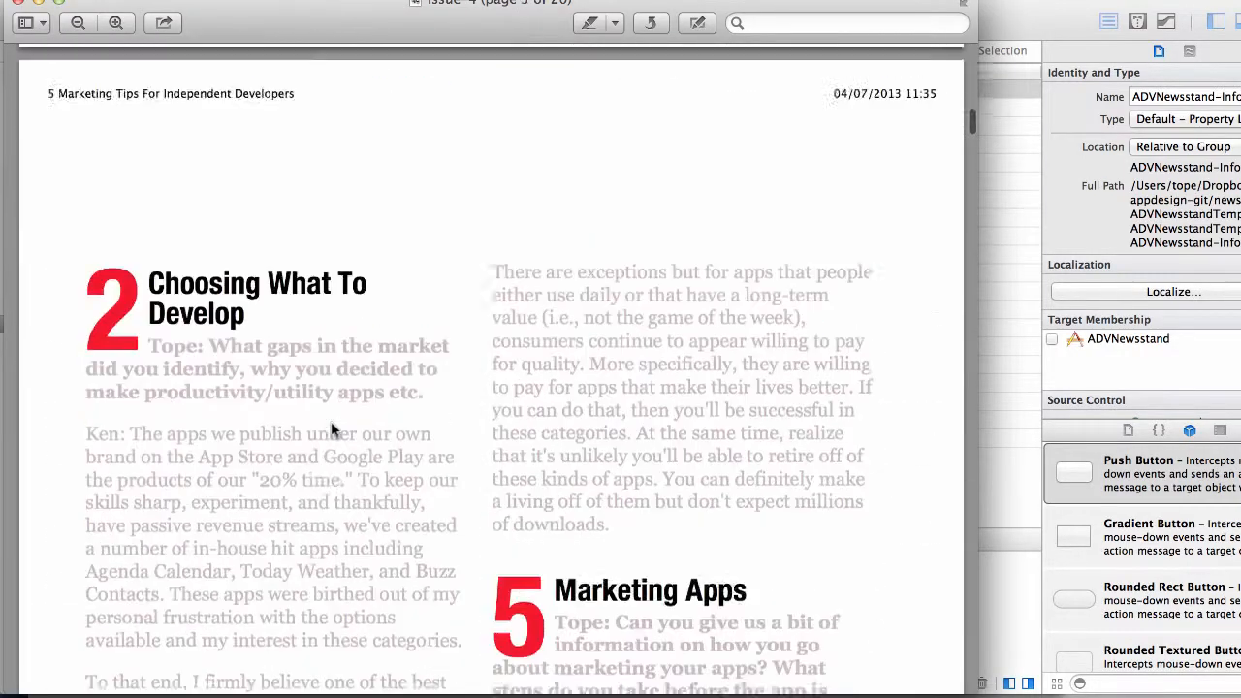
{"action": "scroll", "scroll_direction": "down", "scroll_amount": 3}
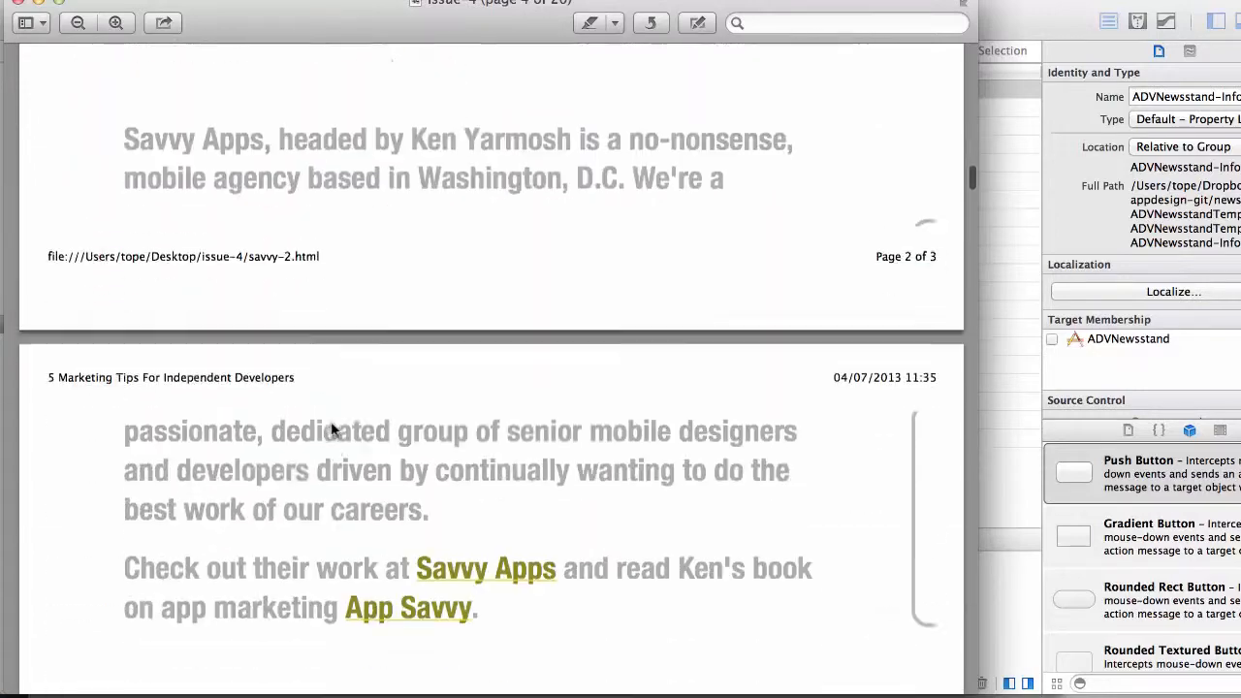
{"action": "scroll", "scroll_direction": "down", "scroll_amount": 3}
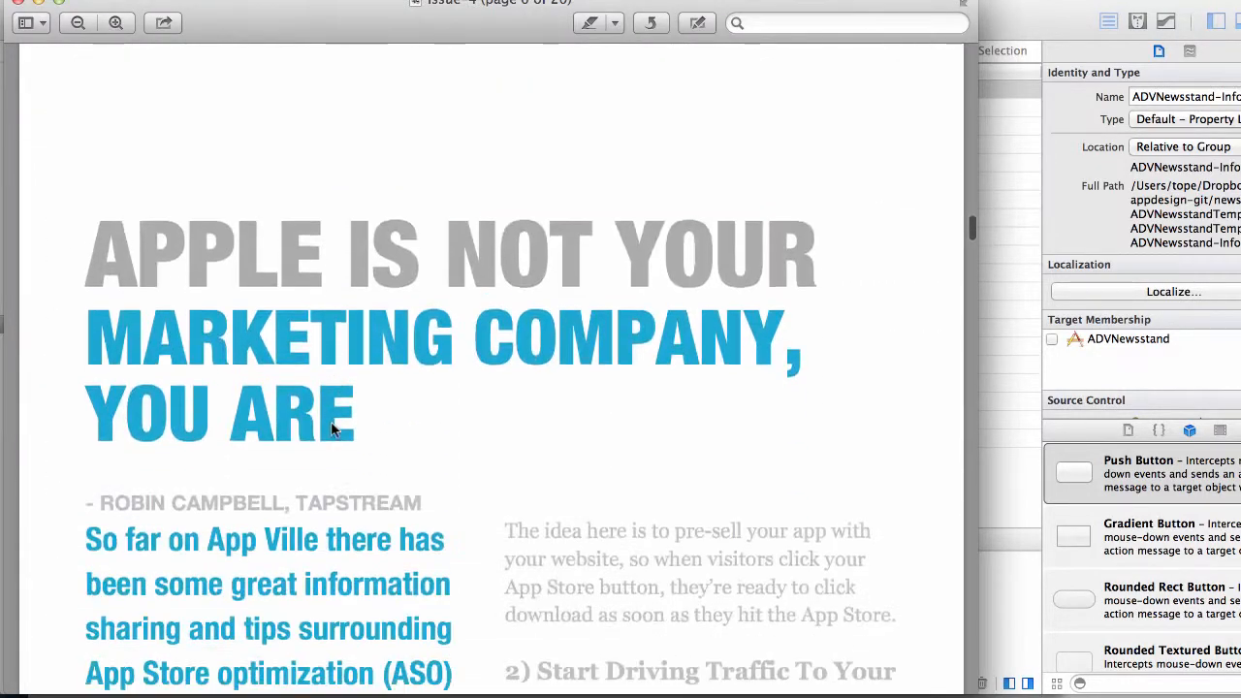
{"action": "scroll", "scroll_direction": "down", "scroll_amount": 3}
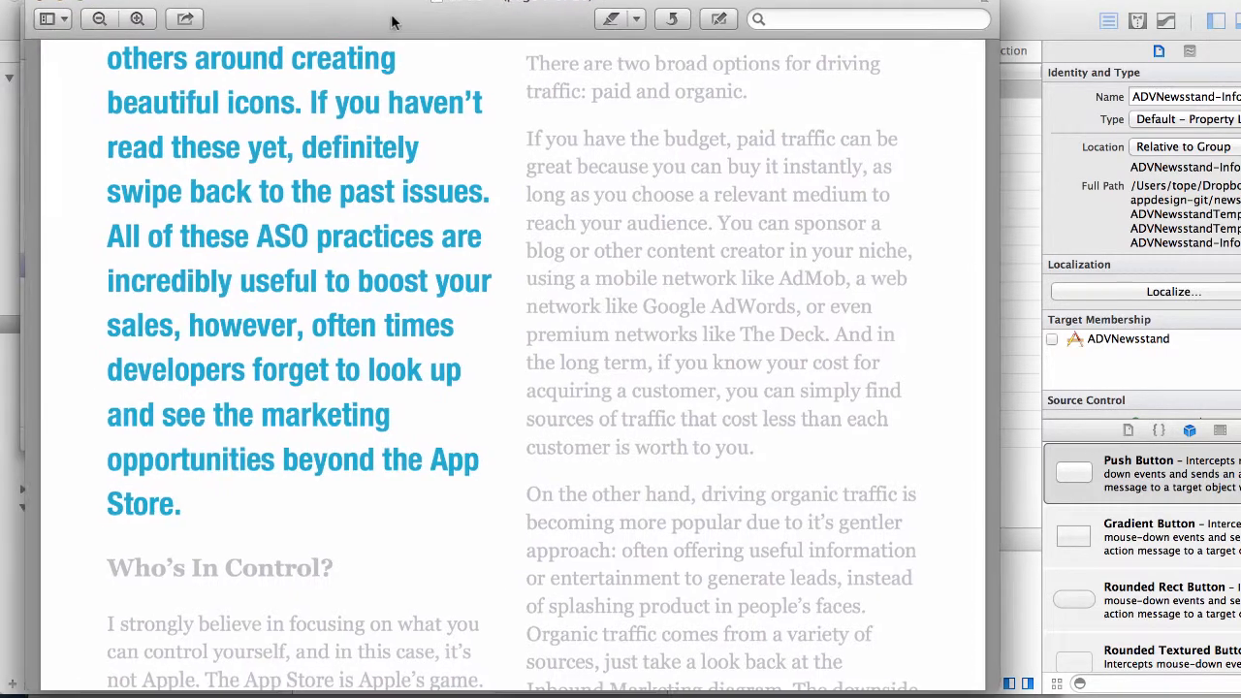
{"action": "scroll", "scroll_direction": "down", "scroll_amount": 3}
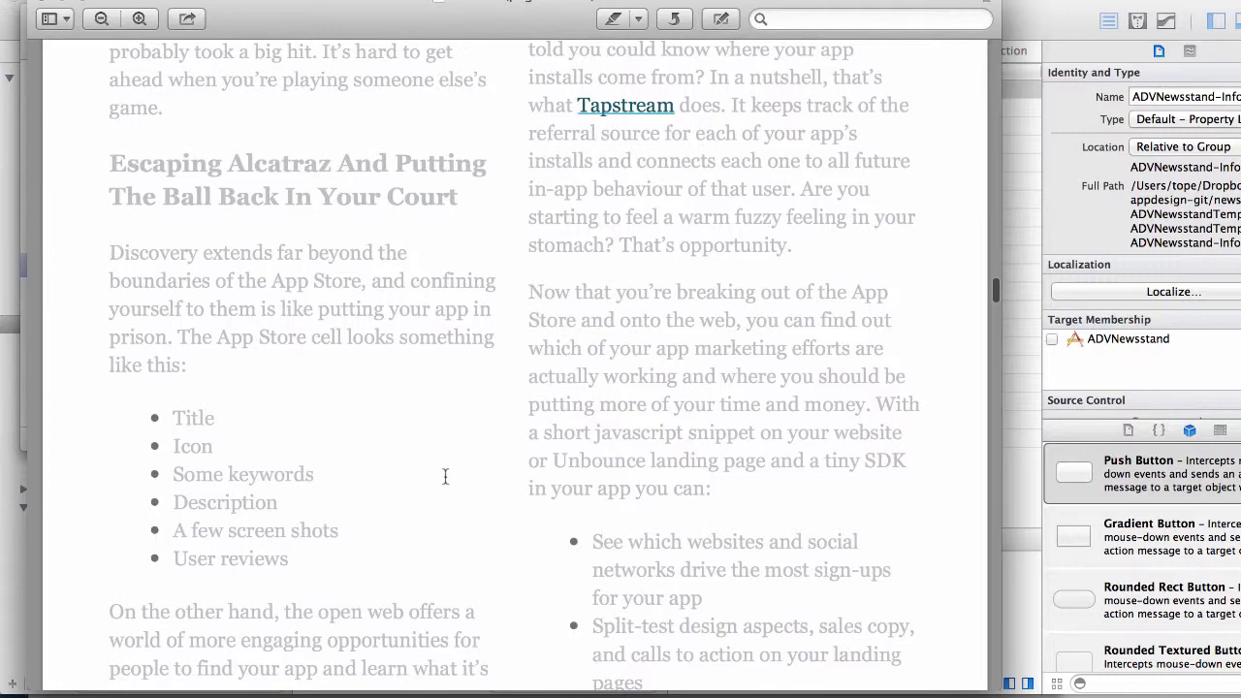
{"action": "scroll", "scroll_direction": "down", "scroll_amount": 3}
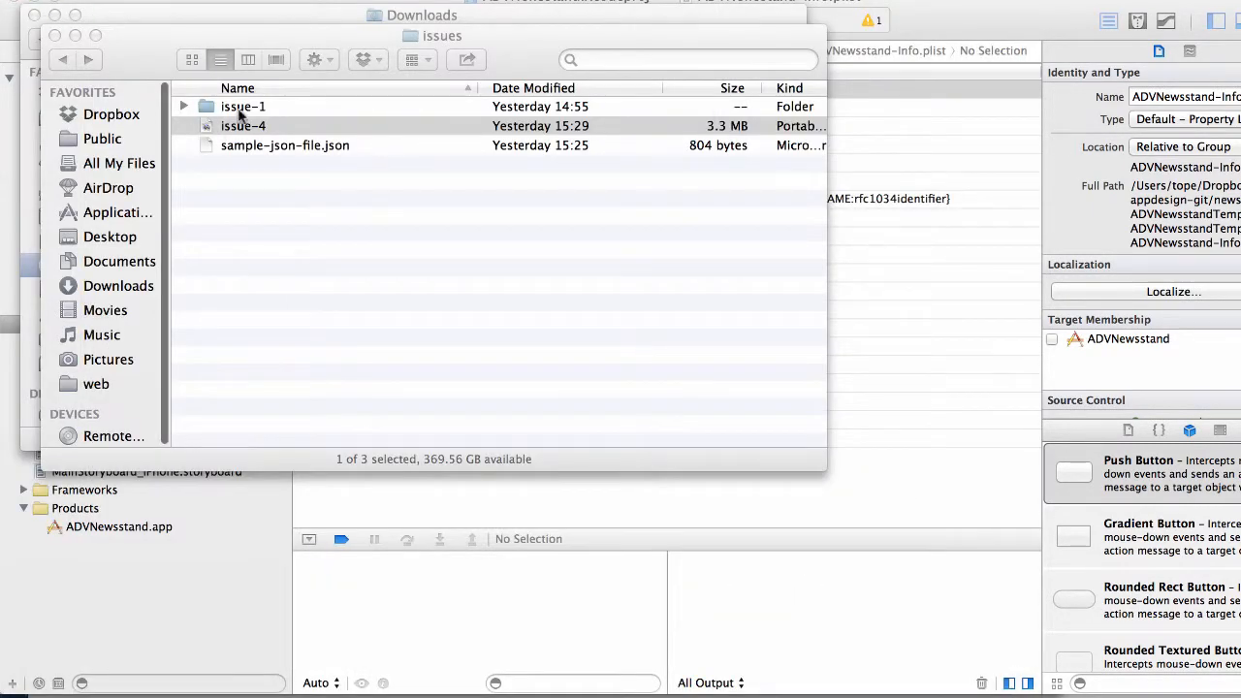
- Open the issue-1 folder and view appstoredesc-1.html in Safari
{"action": "double_click", "coordinate": [242, 105]}
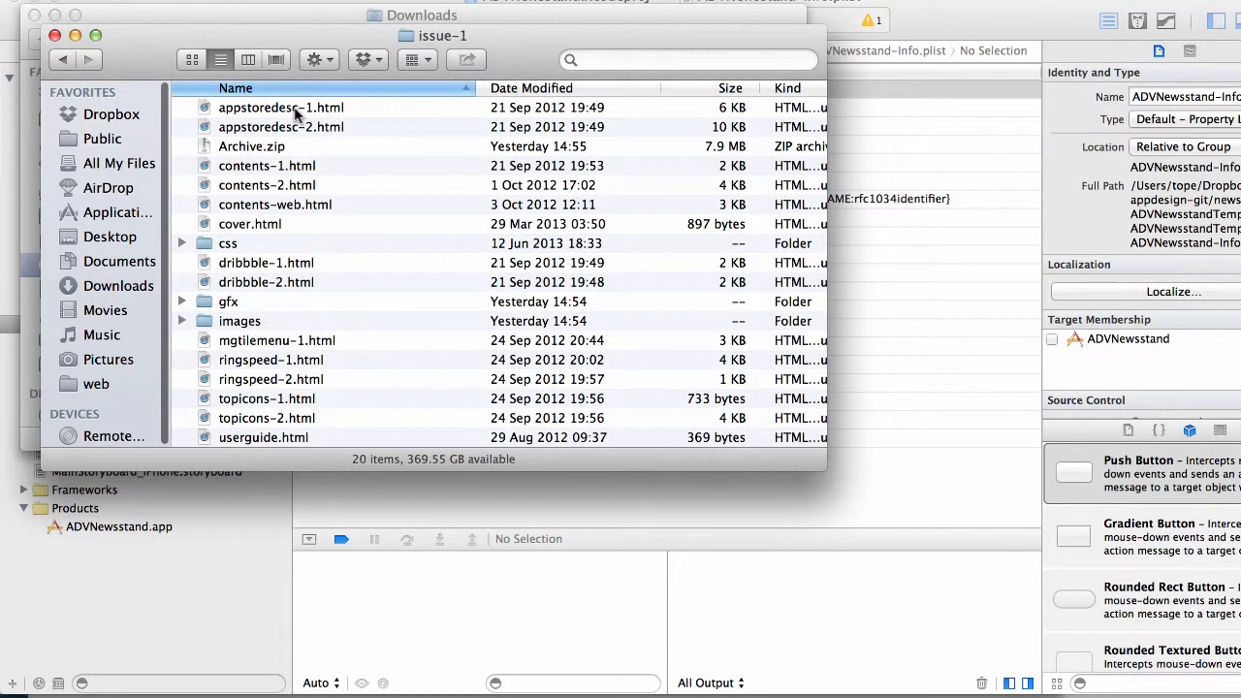
{"action": "double_click", "coordinate": [282, 108]}
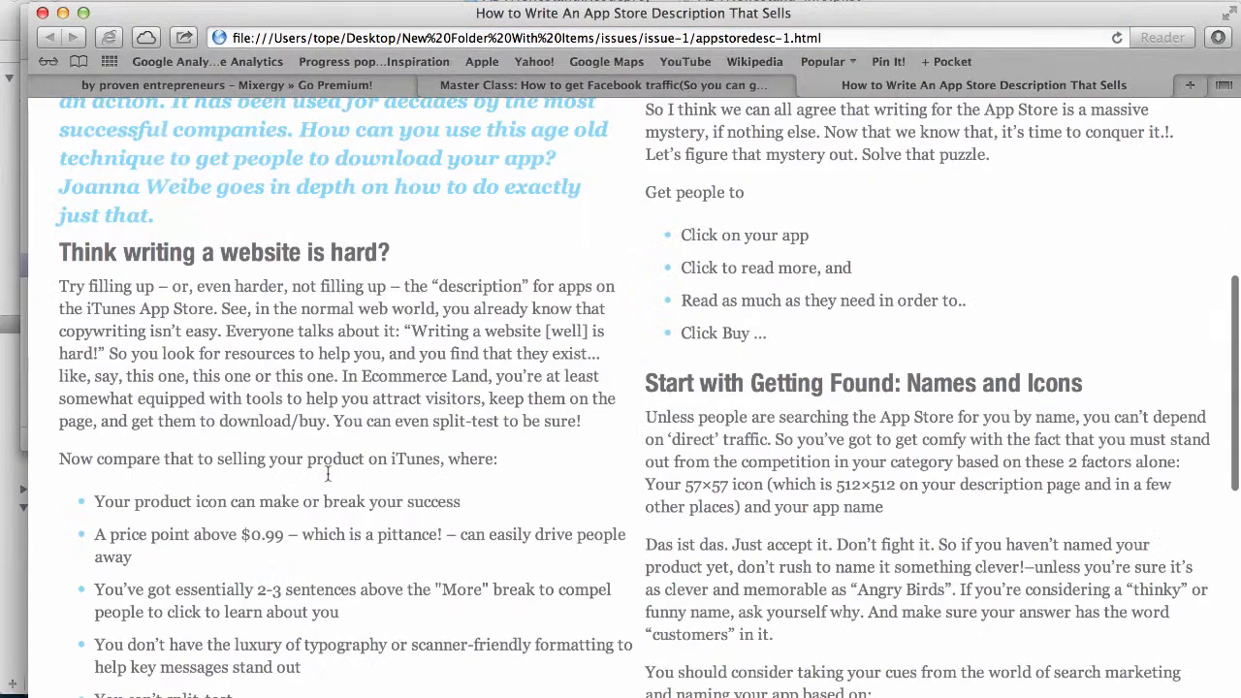
{"action": "scroll", "scroll_direction": "down", "scroll_amount": 3}
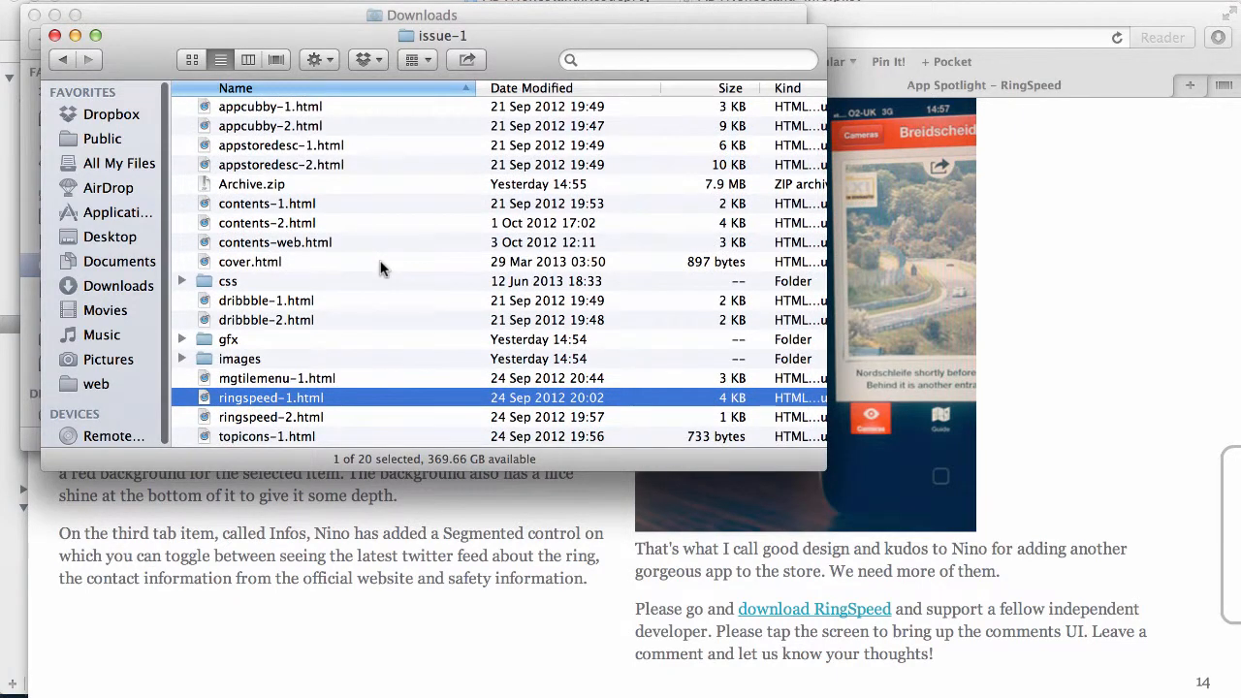
- Delete Archive.zip, rename the appcubby pages with 01- and 02- prefixes, then select contents-1 and ringspeed-2
{"action": "left_click", "coordinate": [267, 202]}
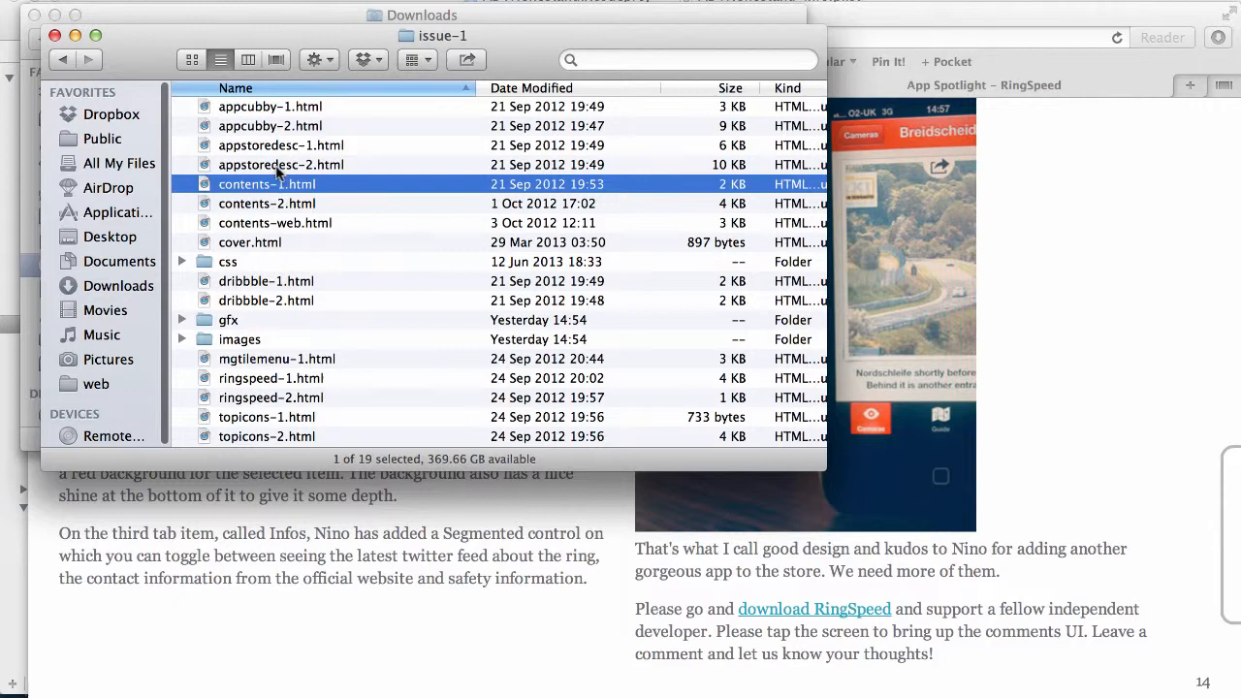
{"action": "mouse_move", "coordinate": [291, 119]}
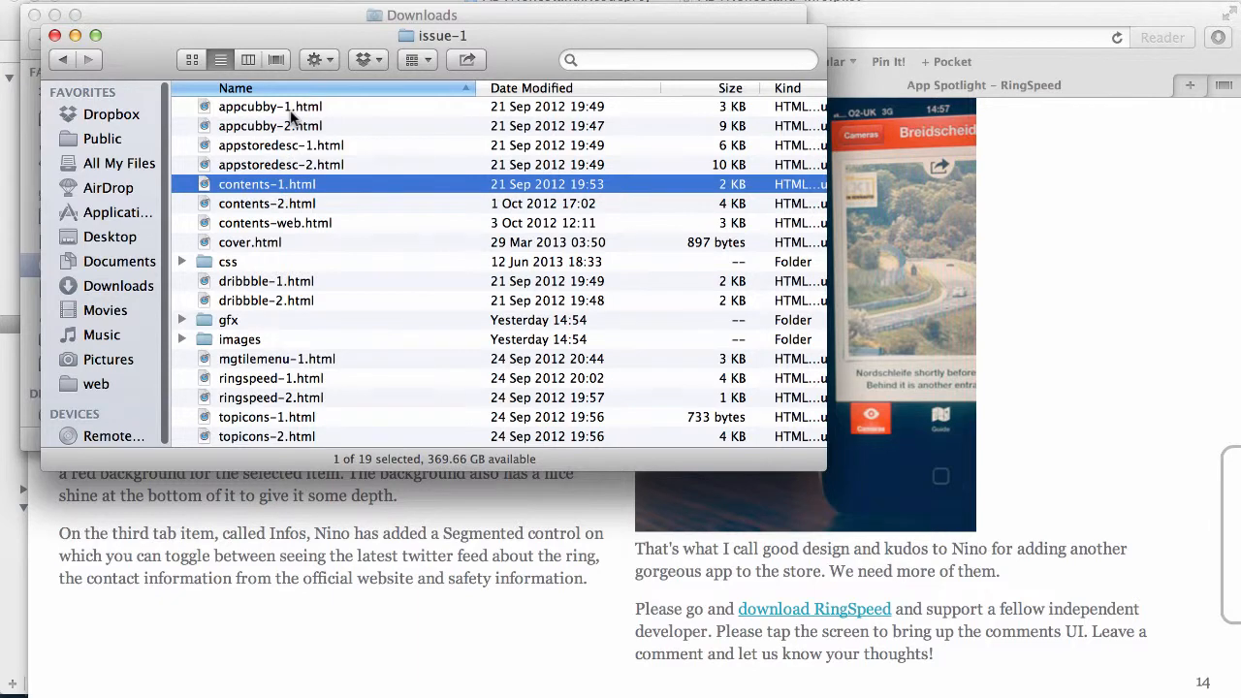
{"action": "mouse_move", "coordinate": [226, 135]}
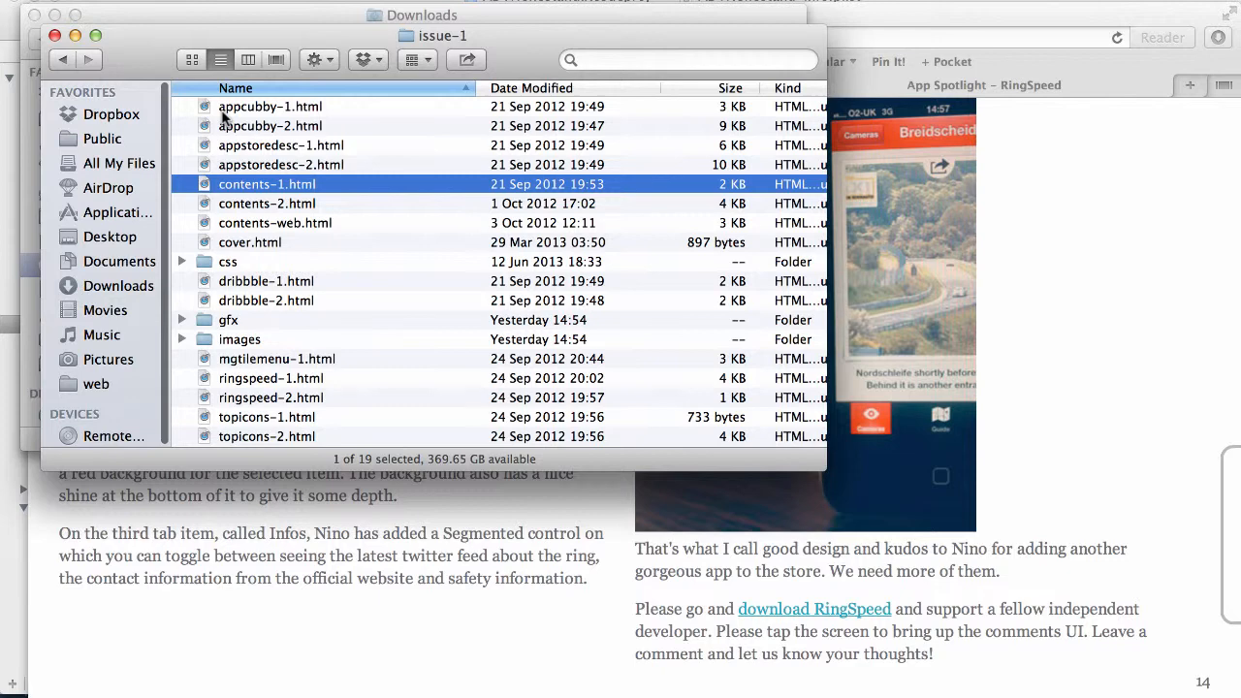
{"action": "left_click", "coordinate": [270, 106]}
{"action": "type", "text": "01-"}
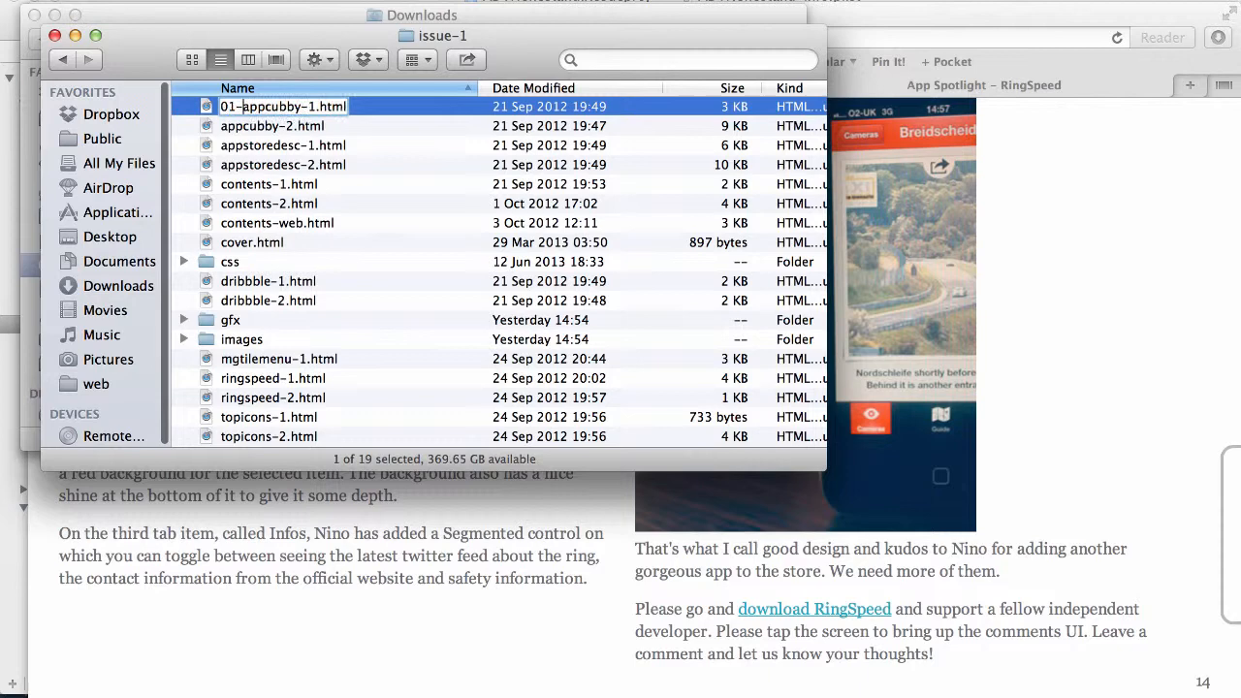
{"action": "left_click", "coordinate": [273, 126]}
{"action": "type", "text": "02-"}
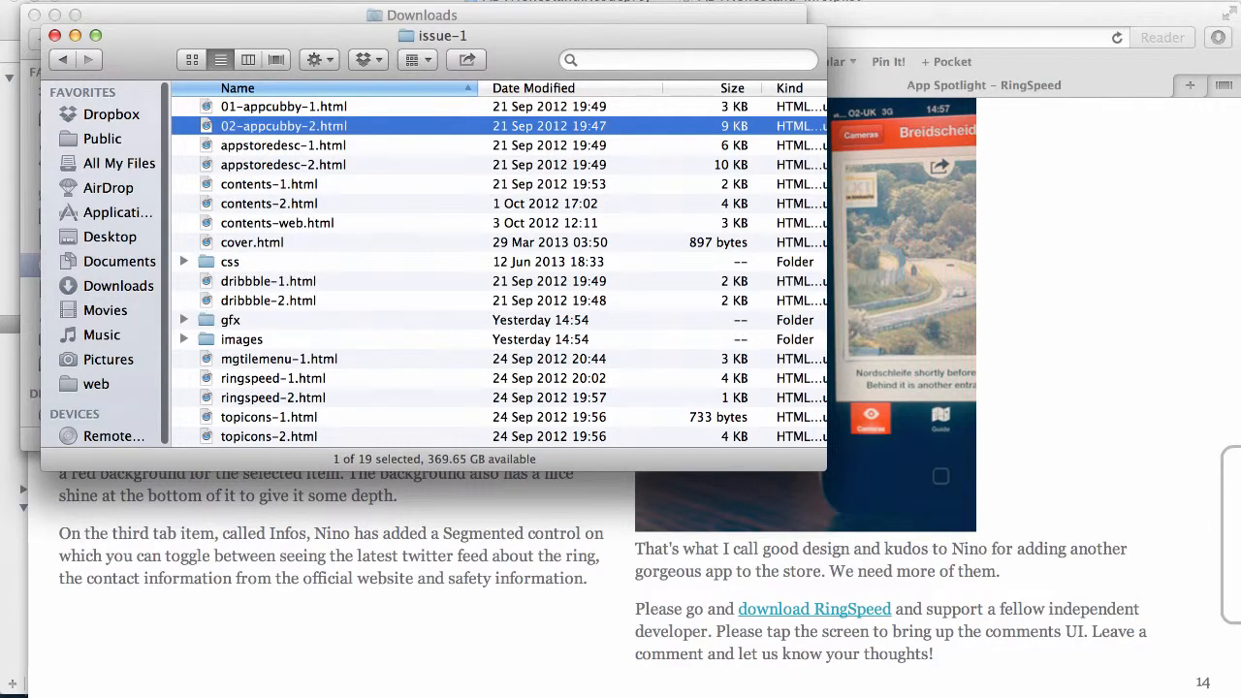
{"action": "left_click", "coordinate": [283, 106]}
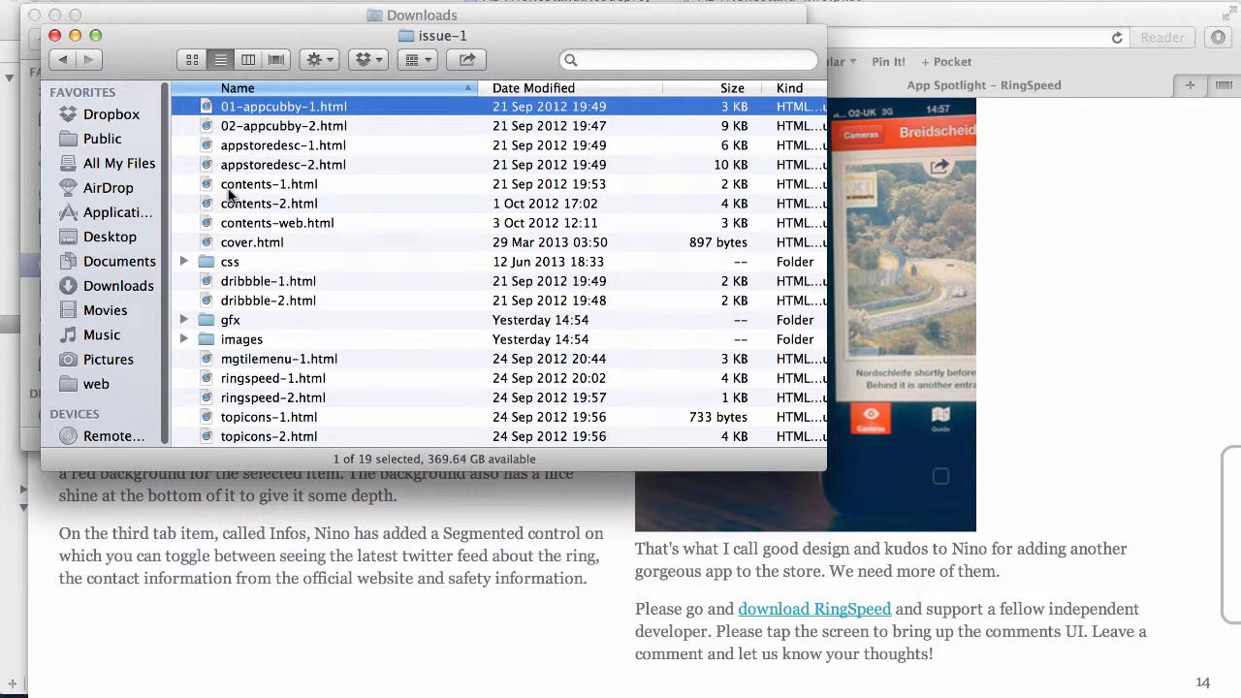
{"action": "left_click", "coordinate": [268, 185]}
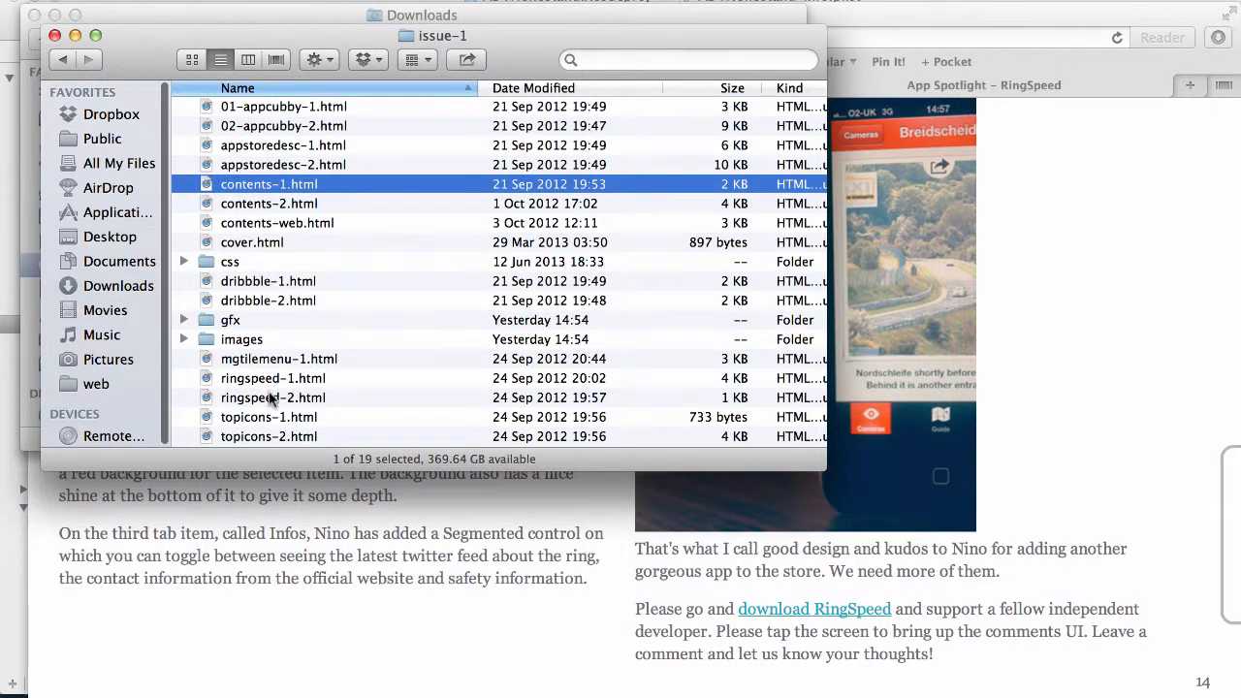
{"action": "left_click", "coordinate": [272, 398]}
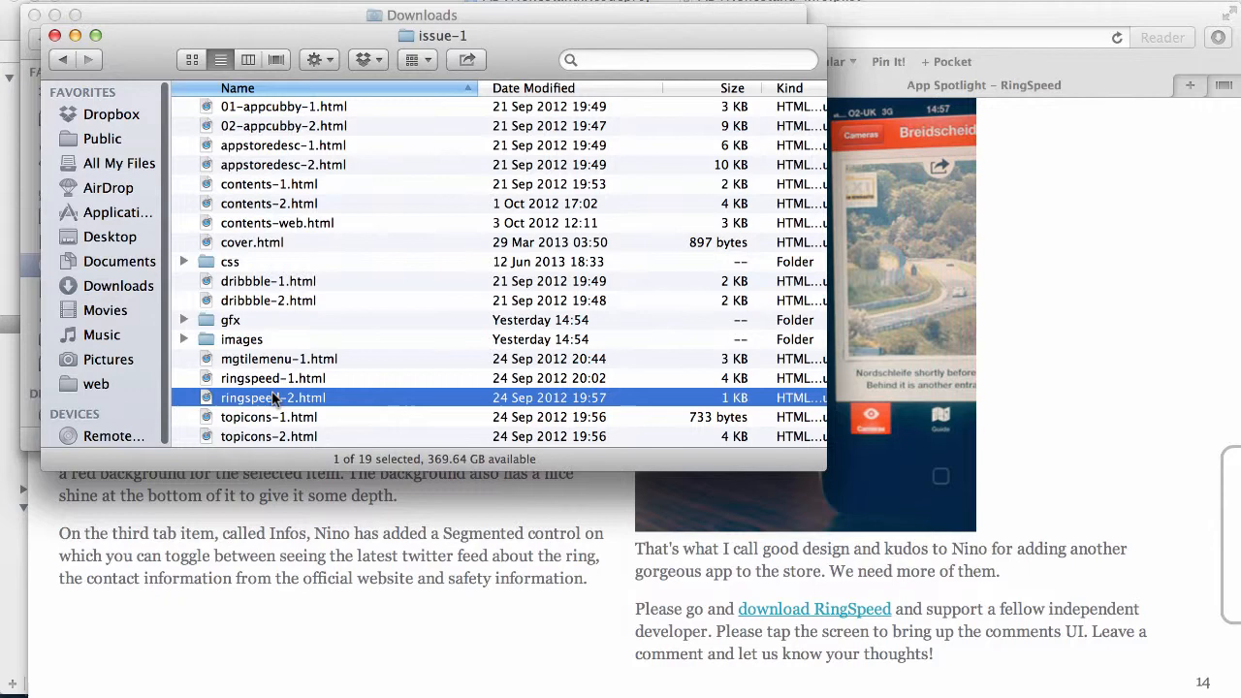
- Compress the selected issue-1 files into a new archive
{"action": "right_click", "coordinate": [272, 398]}
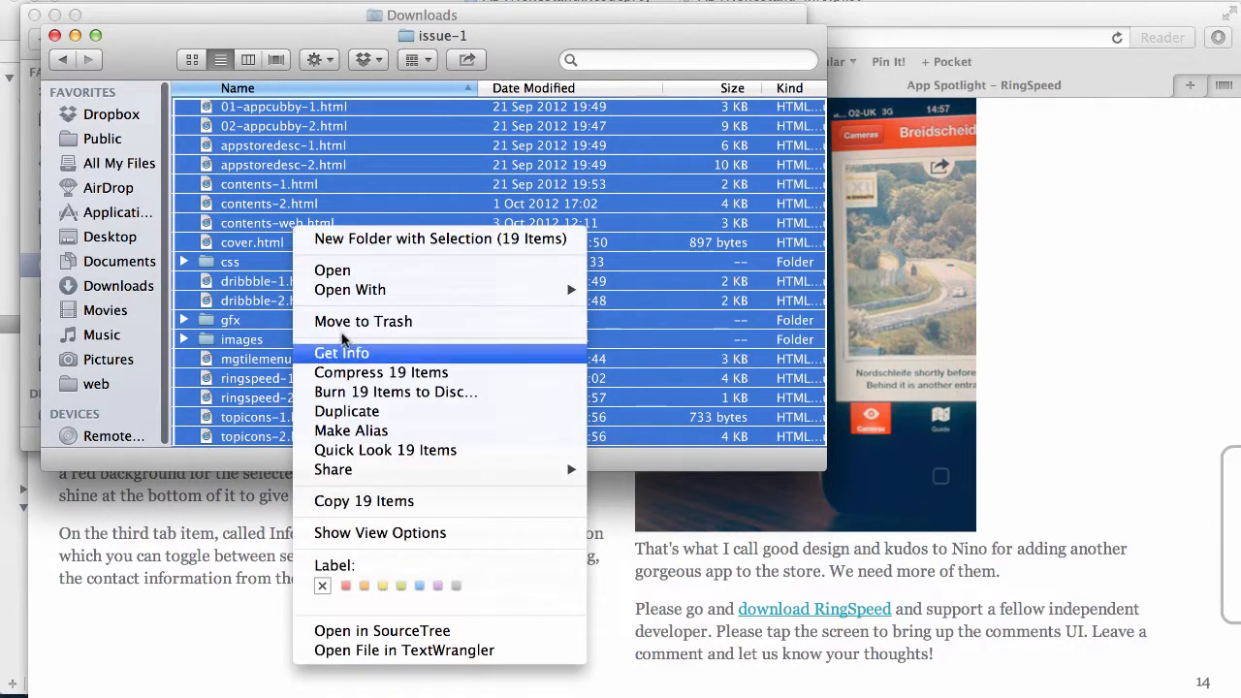
{"action": "left_click", "coordinate": [381, 372]}
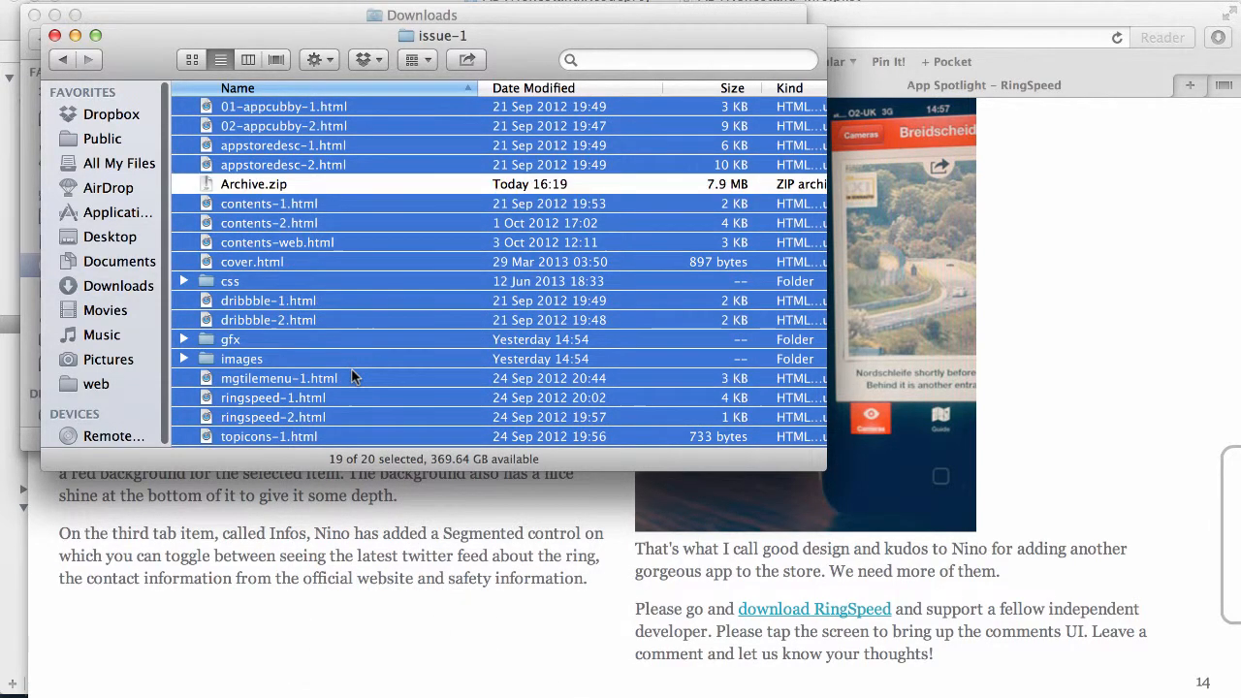
{"action": "left_click", "coordinate": [253, 183]}
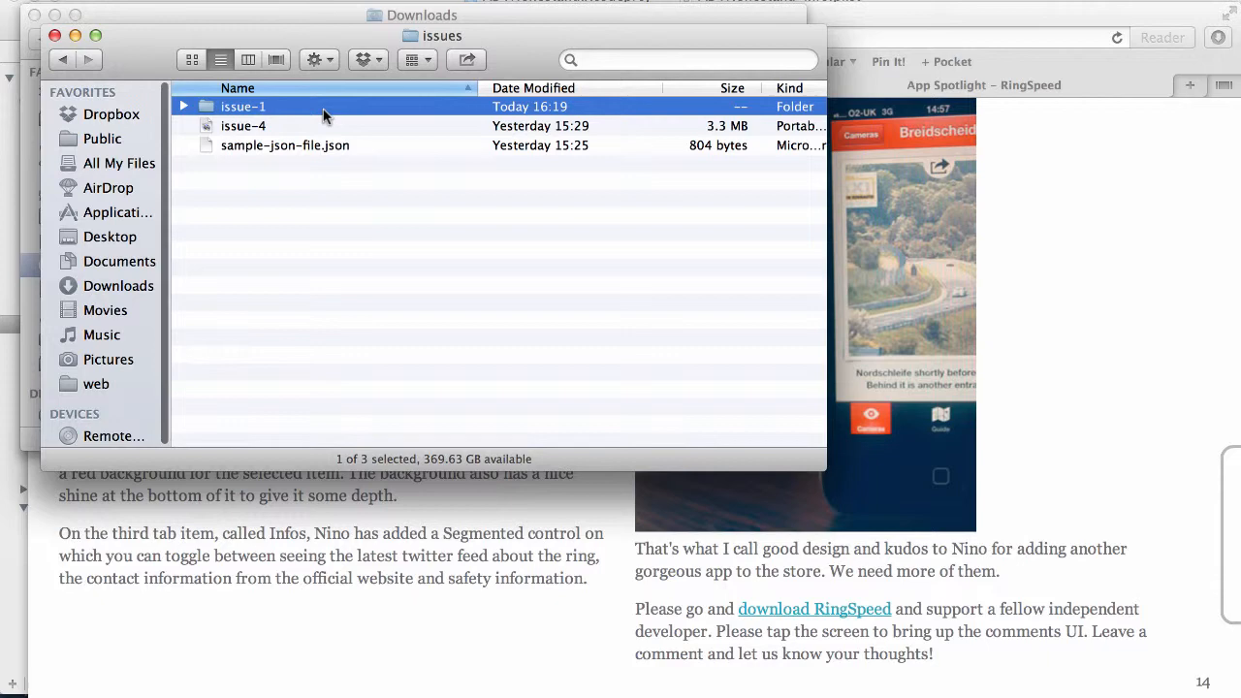
- Rename the new Archive.zip in the issues folder to issue-1.zip
{"action": "double_click", "coordinate": [242, 106]}
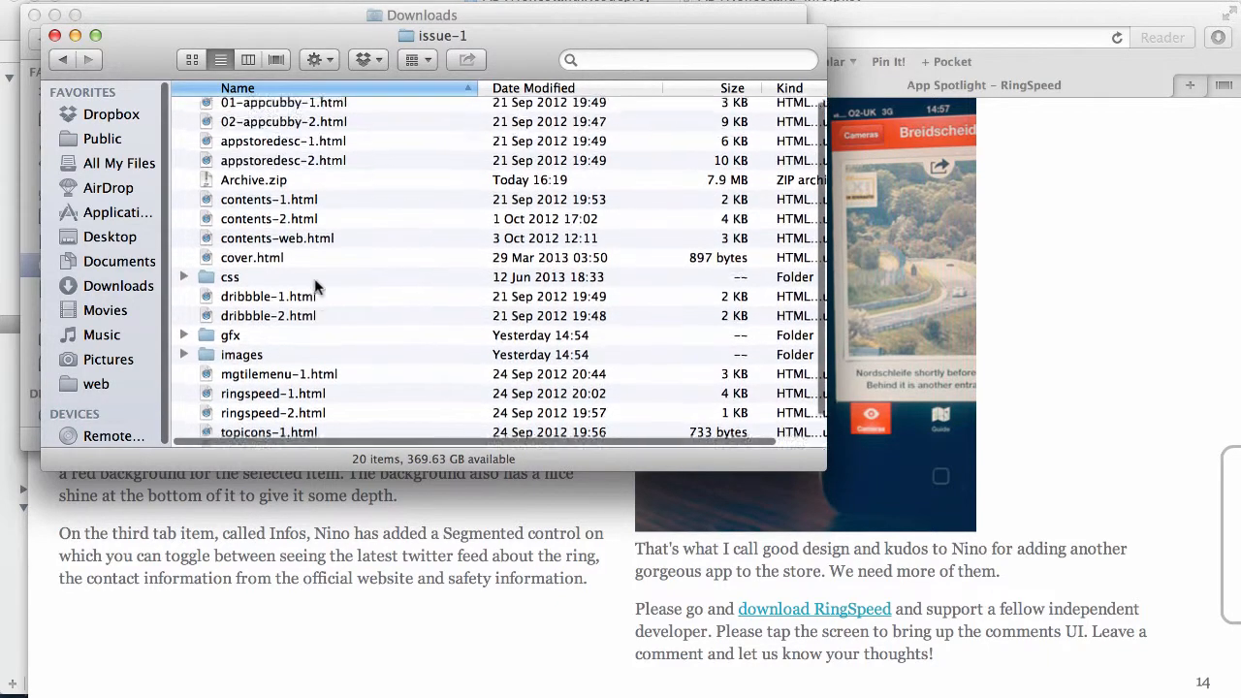
{"action": "left_click", "coordinate": [254, 184]}
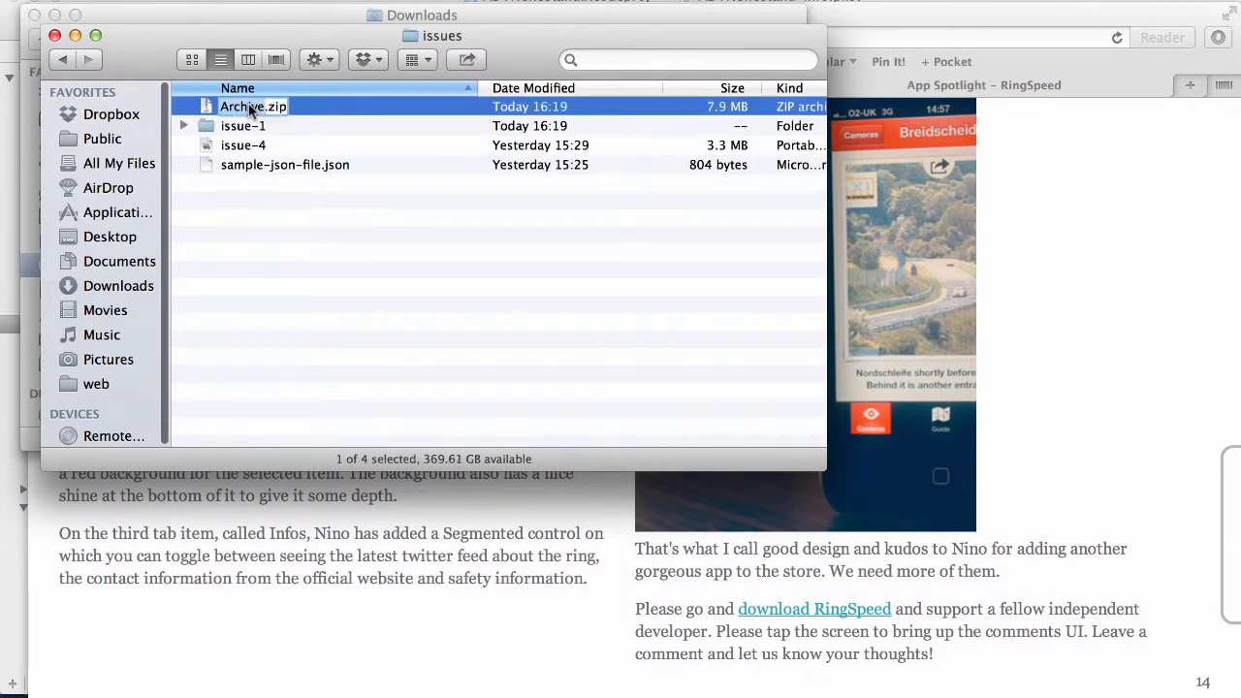
{"action": "left_click", "coordinate": [253, 105]}
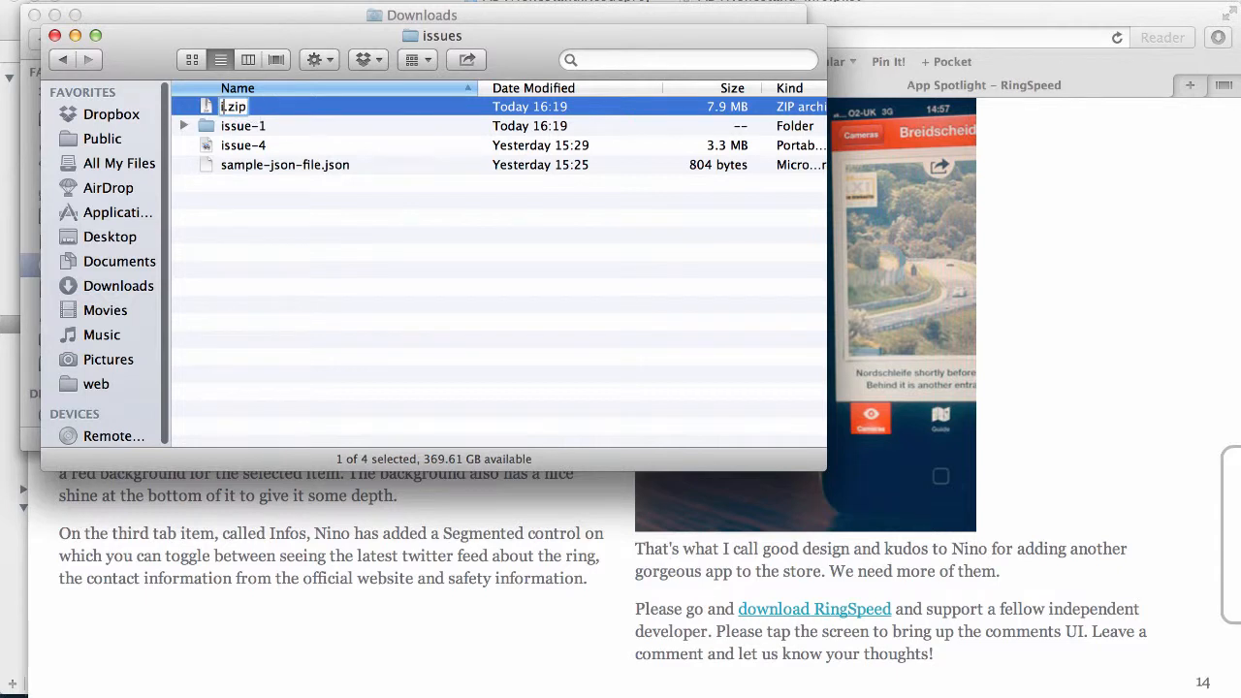
{"action": "type", "text": "issue-1"}
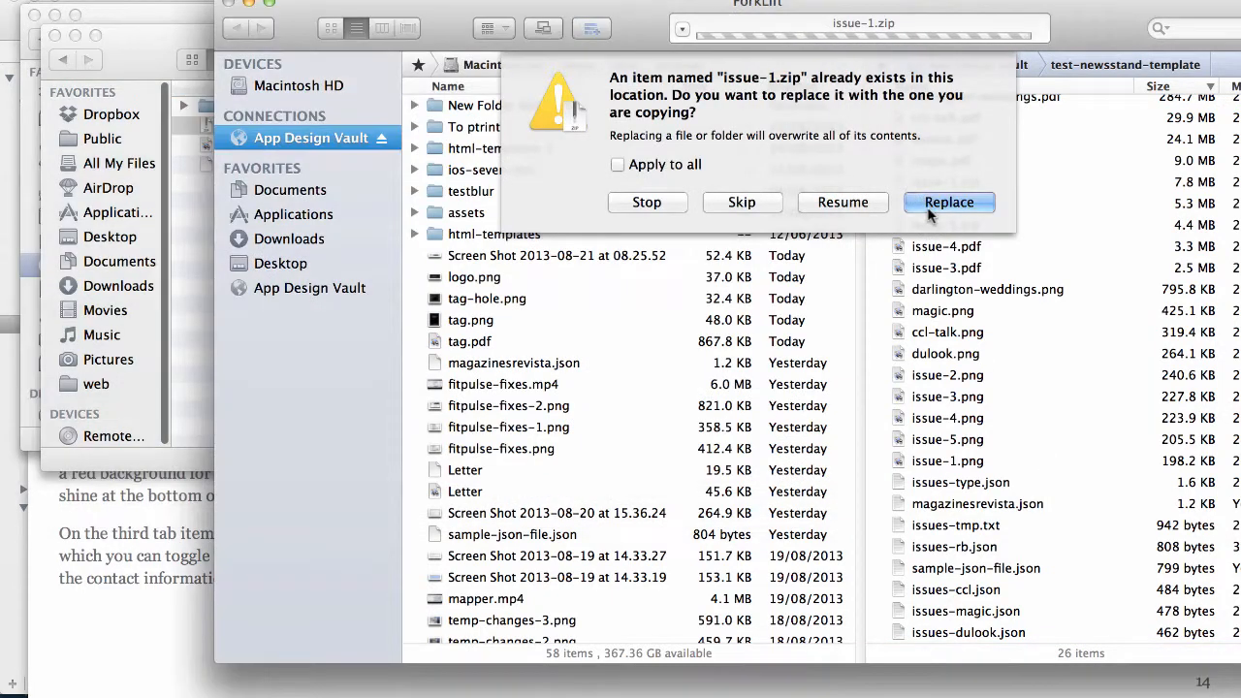
- Confirm Replace for both issue-1.zip and issue-4.pdf on the server
{"action": "left_click", "coordinate": [948, 202]}
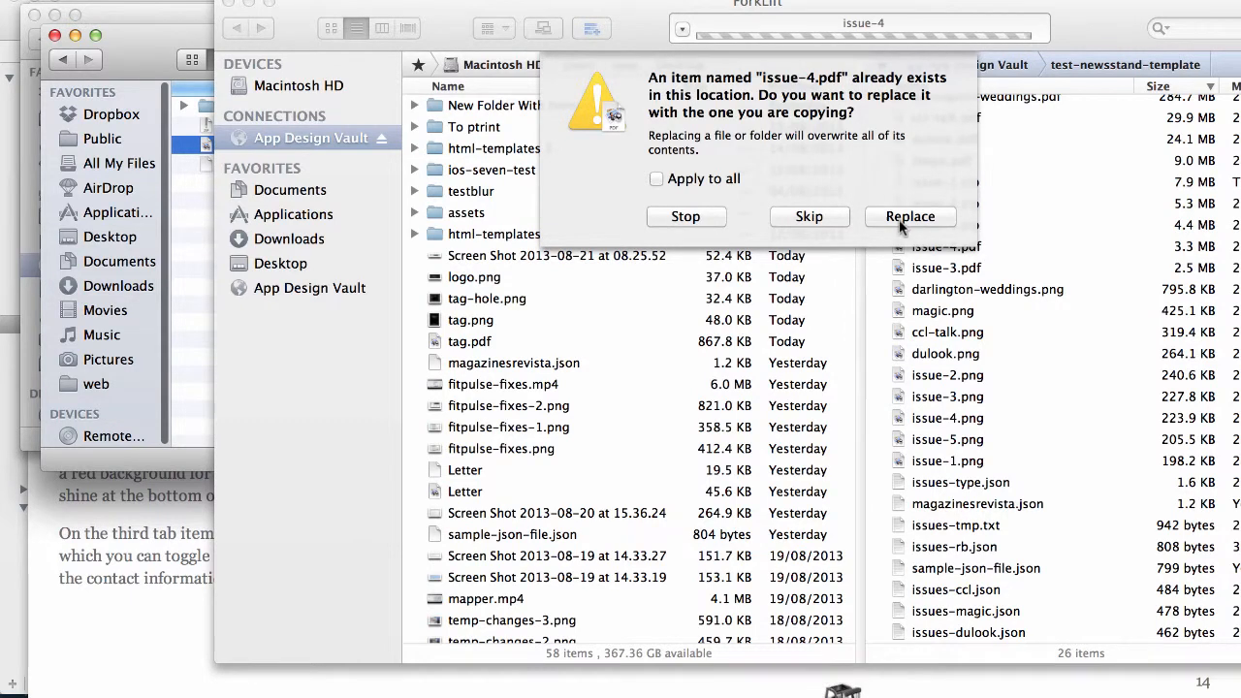
{"action": "left_click", "coordinate": [909, 217]}
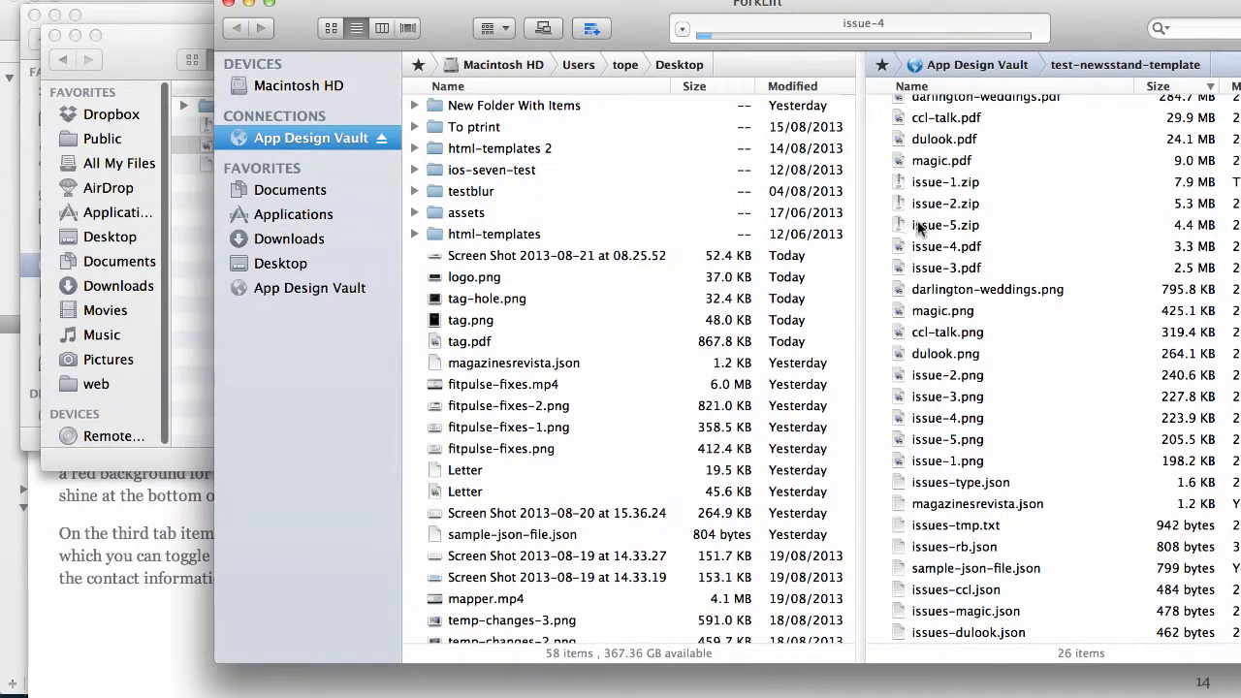
- Check sample-json-file.json lists issues 001 and 004, and load the issue-4.png cover online
{"action": "left_click", "coordinate": [945, 246]}
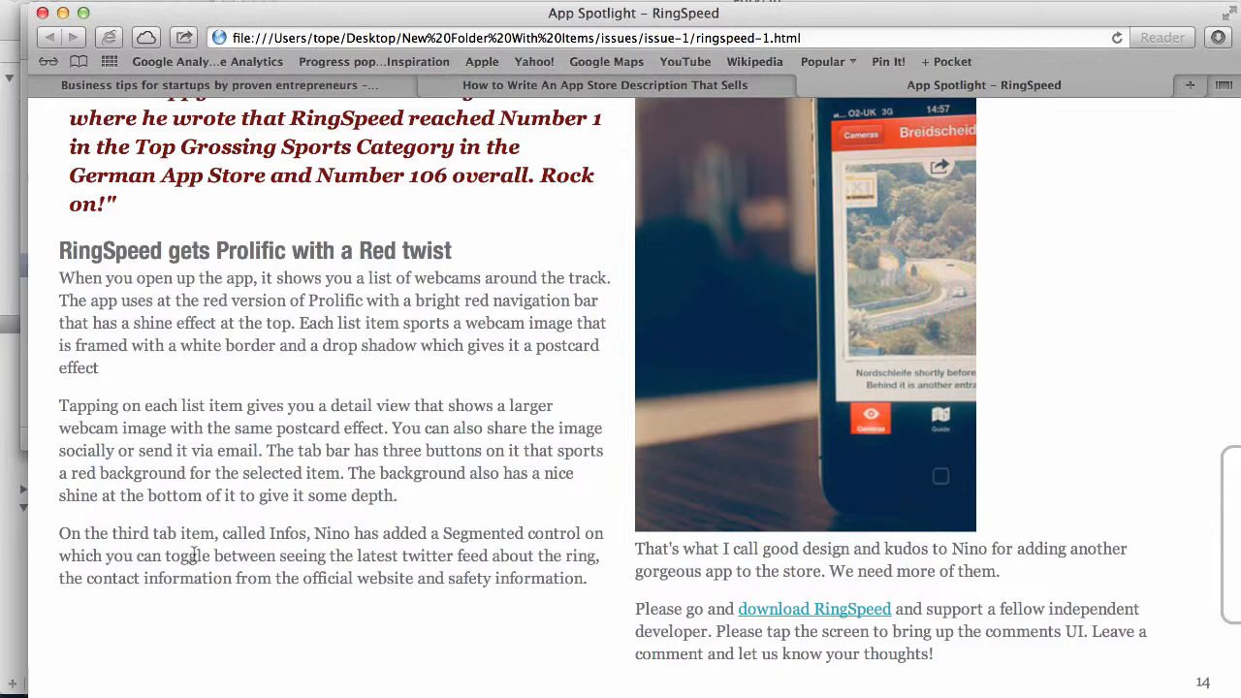
{"action": "mouse_move", "coordinate": [567, 519]}
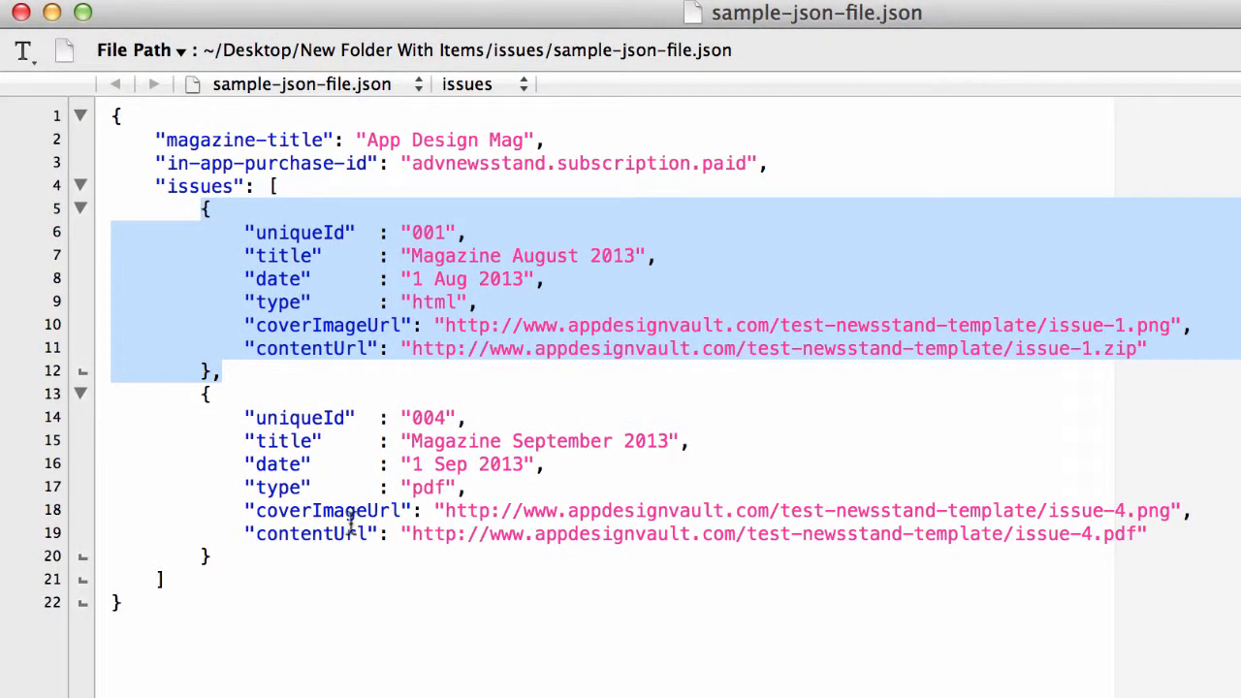
{"action": "left_click", "coordinate": [116, 602]}
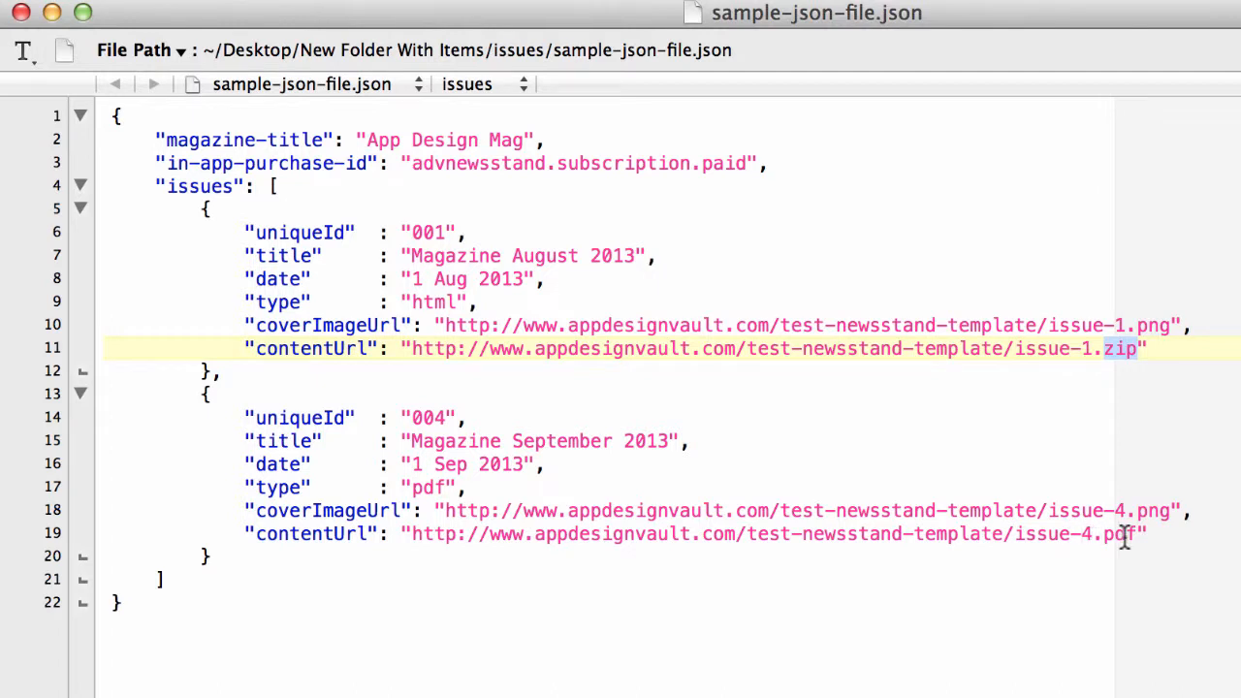
{"action": "mouse_move", "coordinate": [798, 597]}
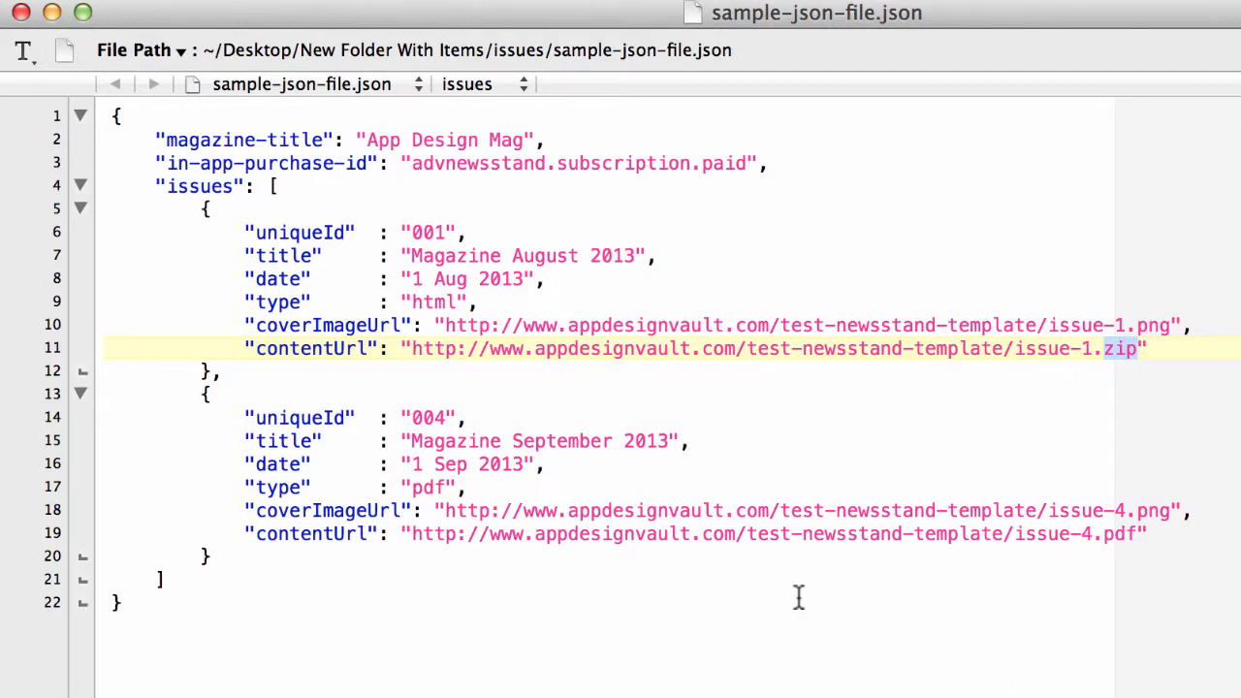
{"action": "left_click", "coordinate": [1120, 533]}
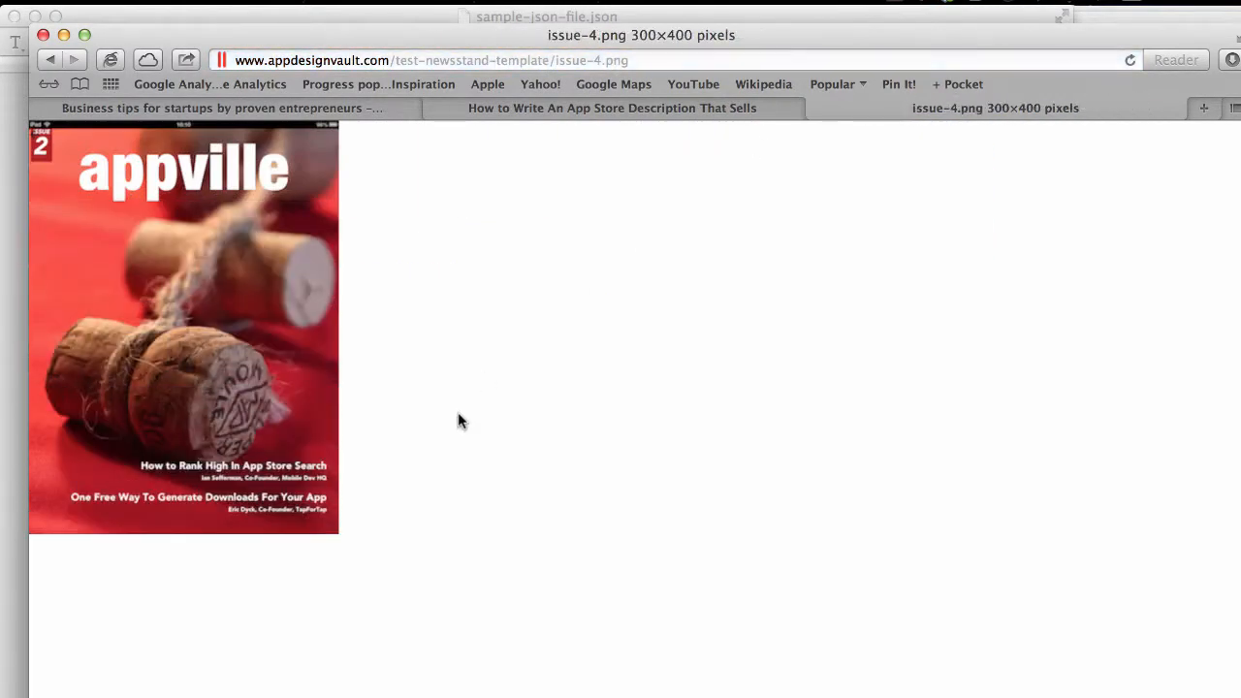
{"action": "mouse_move", "coordinate": [250, 415]}
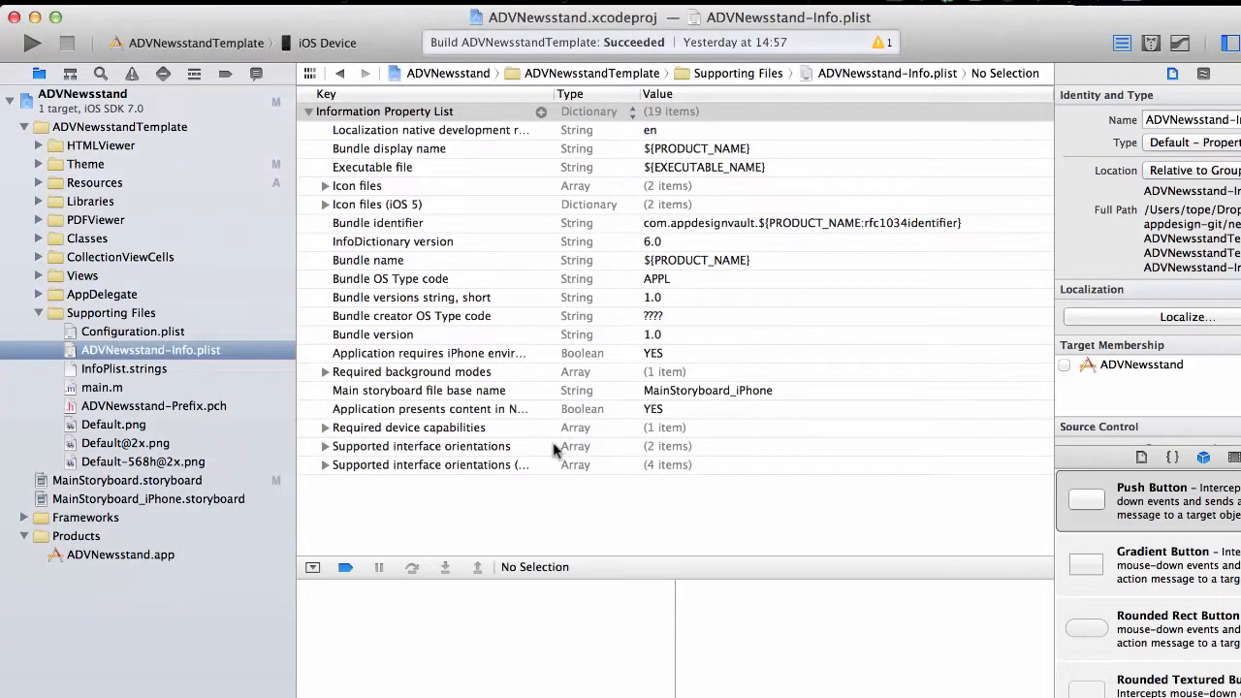
- Upload sample-json-file.json over the server copy and check the feed URL in Xcode
{"action": "left_click", "coordinate": [132, 331]}
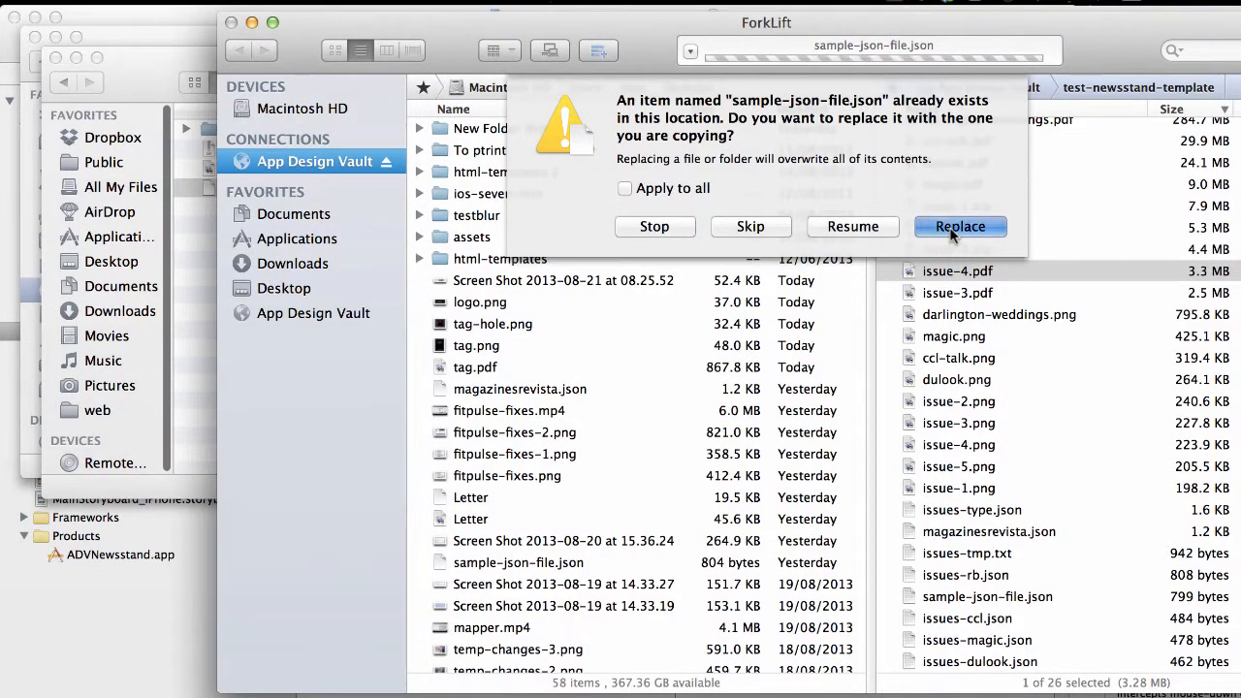
{"action": "left_click", "coordinate": [959, 226]}
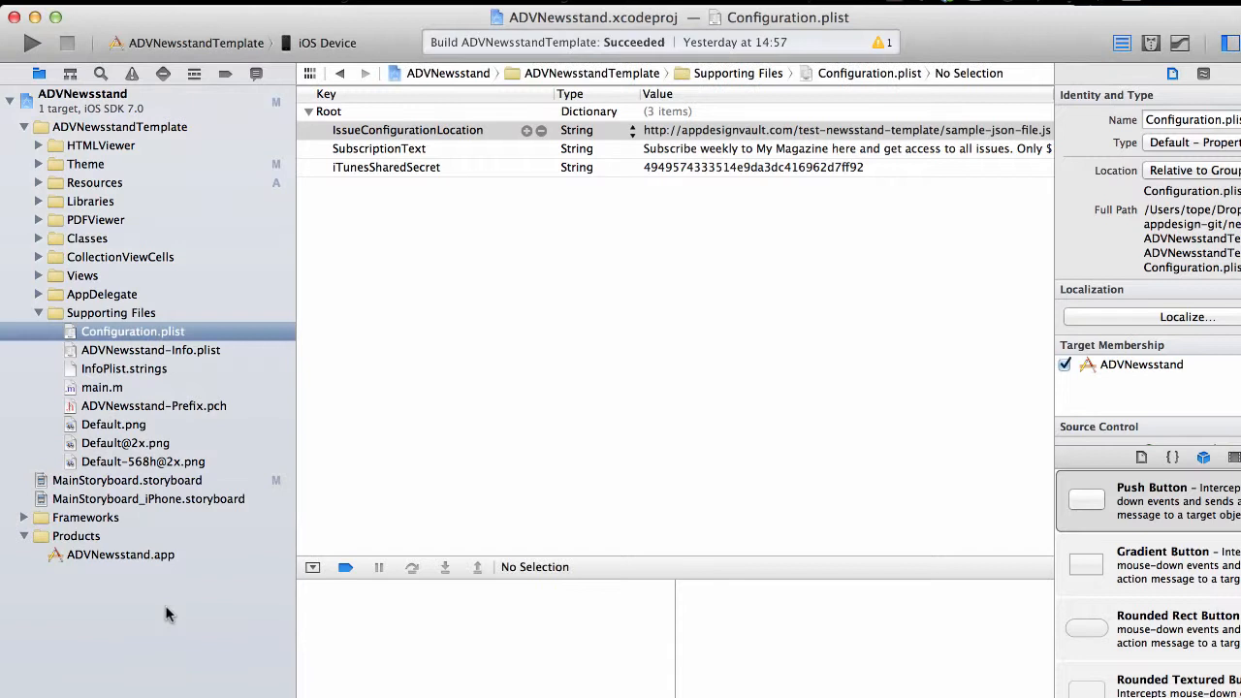
{"action": "left_click", "coordinate": [722, 130]}
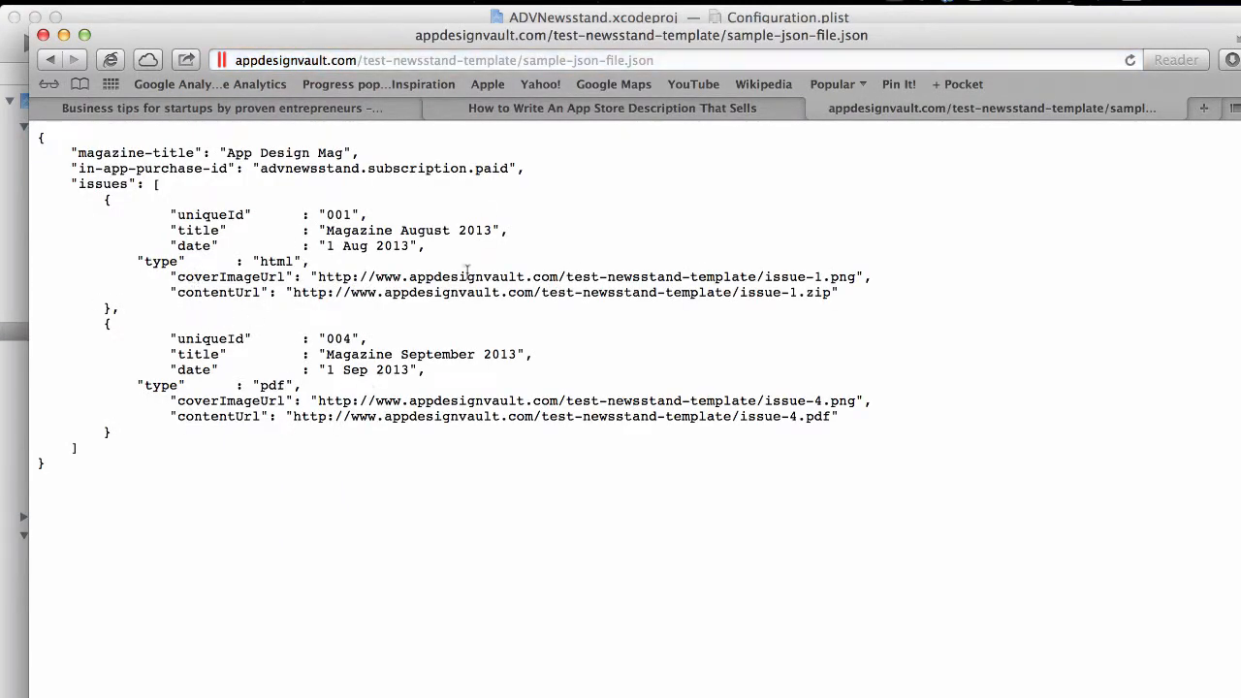
{"action": "mouse_move", "coordinate": [182, 386]}
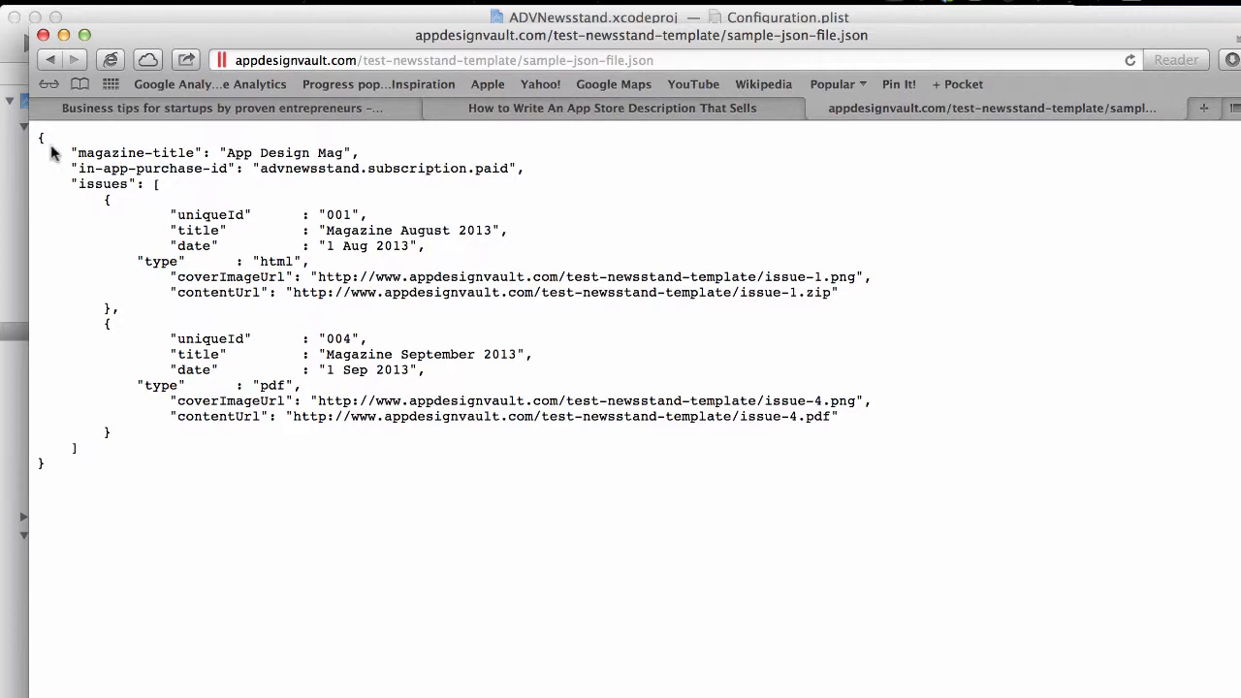
{"action": "mouse_move", "coordinate": [245, 248]}
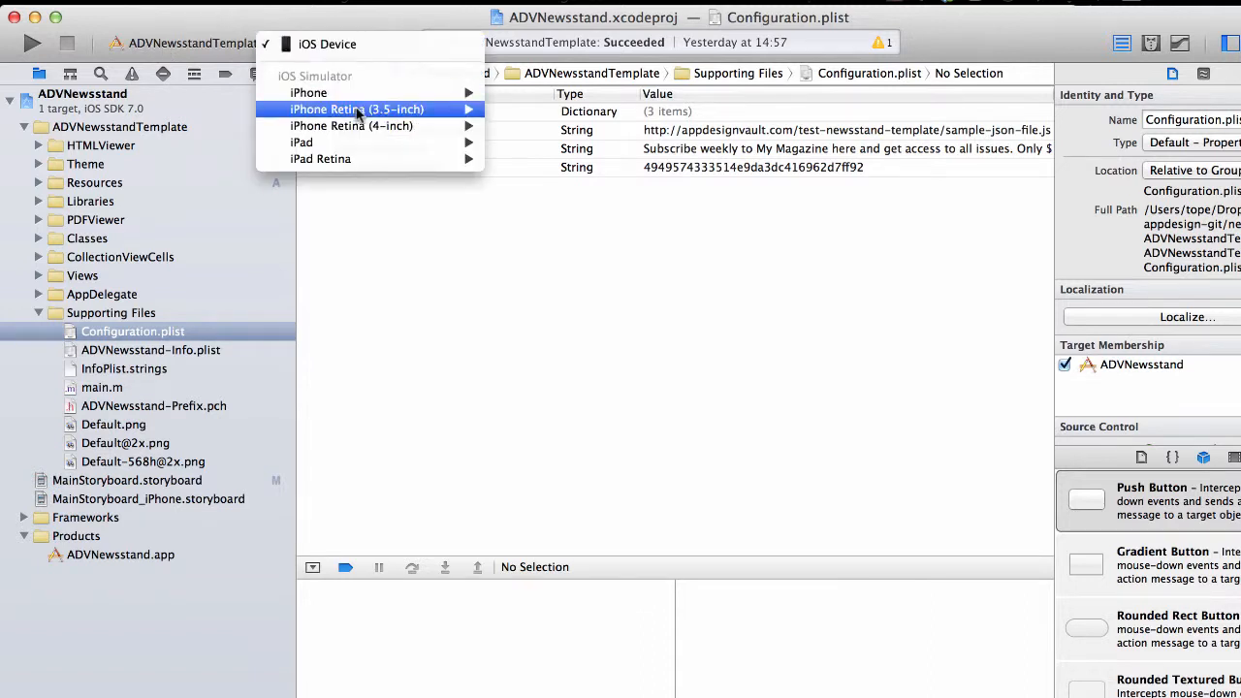
{"action": "mouse_move", "coordinate": [320, 158]}
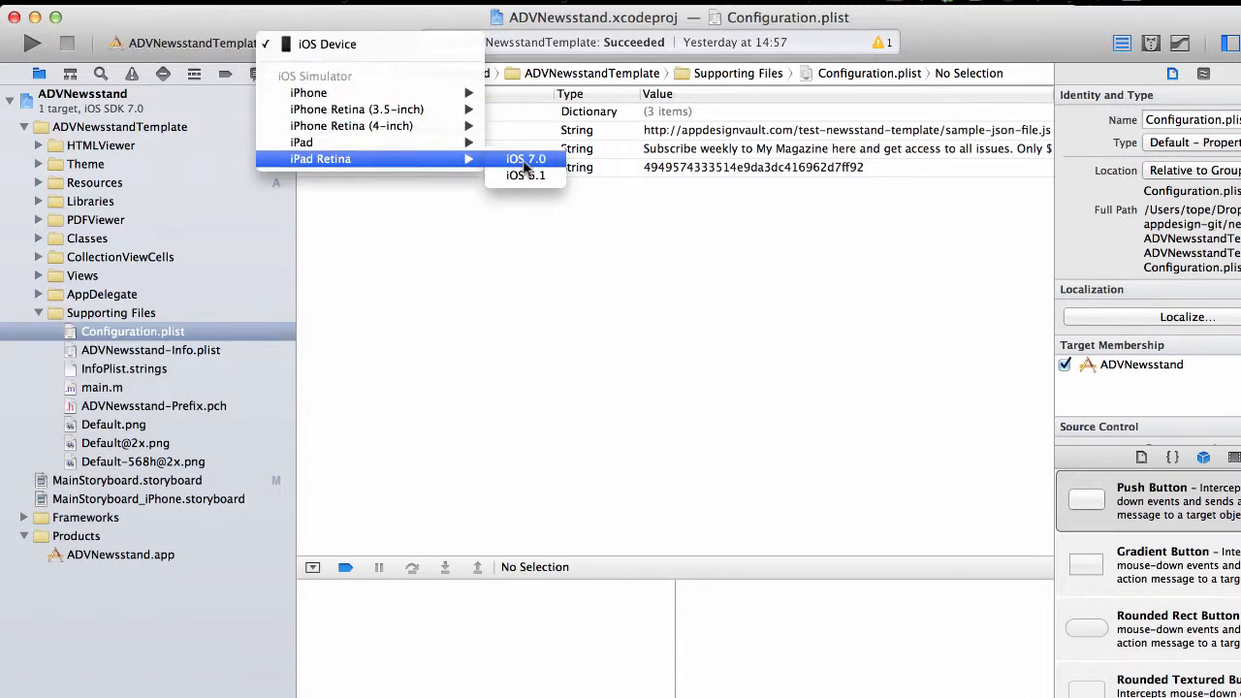
- Set the destination to iPad Retina iOS 7.0 and build and run the app
{"action": "left_click", "coordinate": [525, 158]}
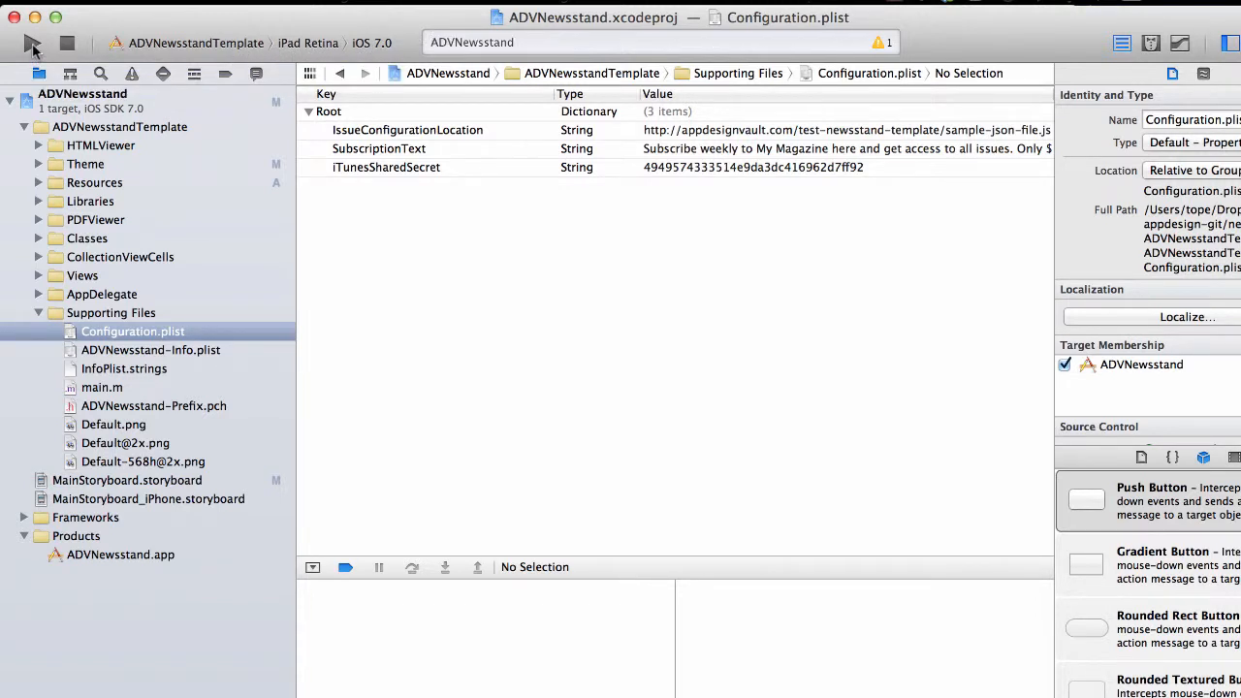
{"action": "left_click", "coordinate": [66, 42]}
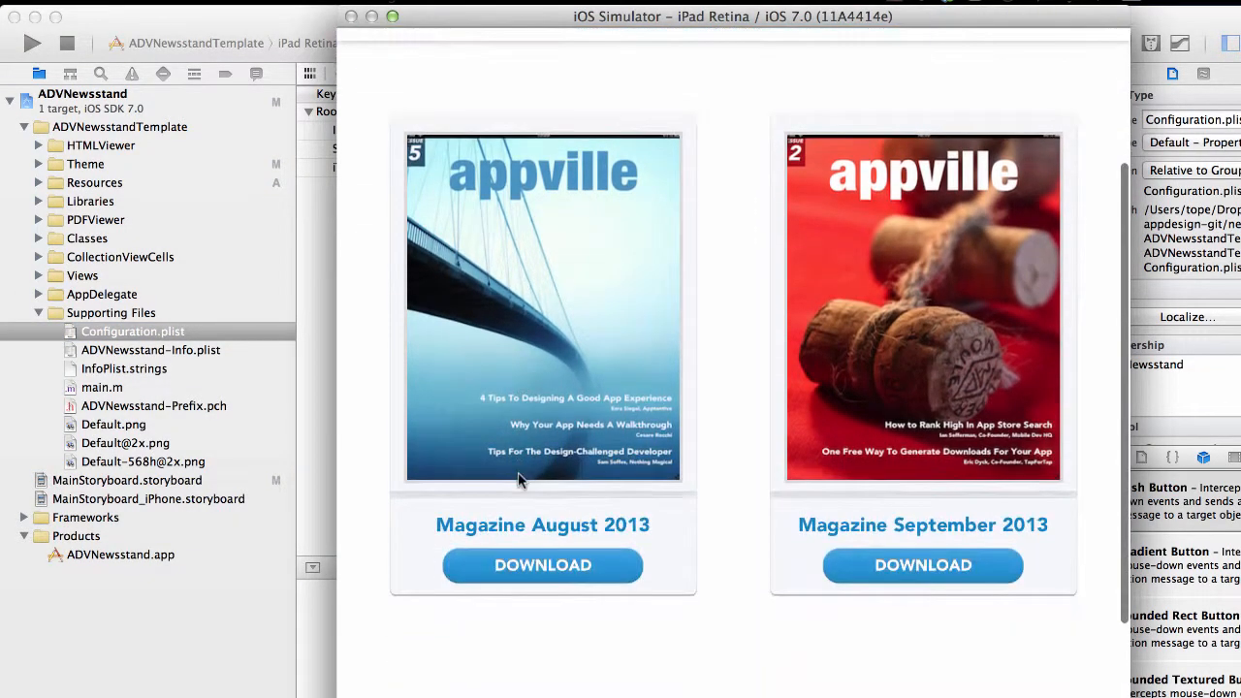
{"action": "scroll", "scroll_direction": "down", "scroll_amount": 3}
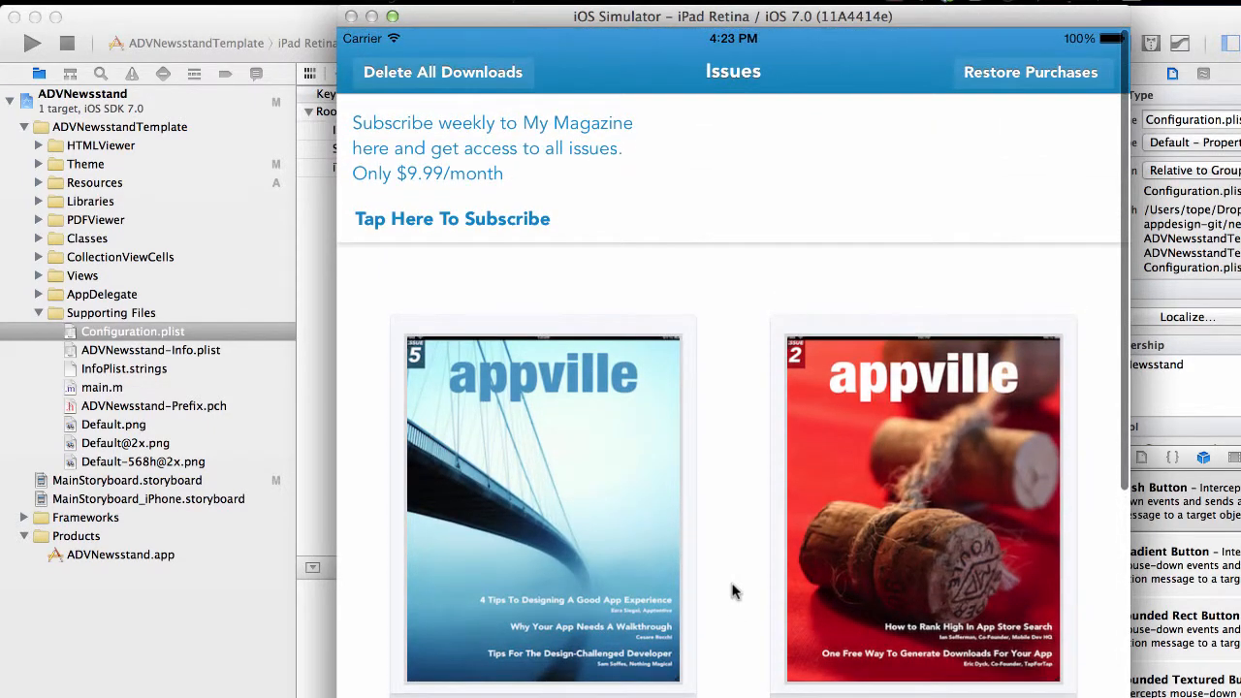
{"action": "scroll", "scroll_direction": "down", "scroll_amount": 3}
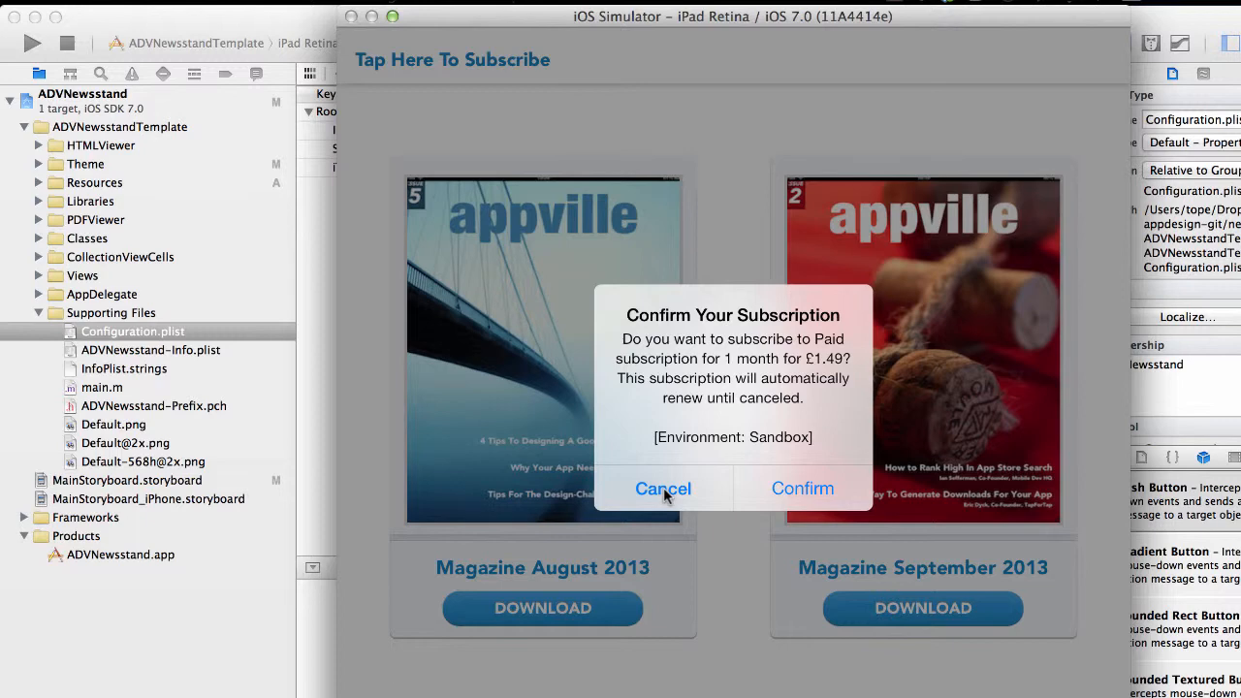
{"action": "left_click", "coordinate": [662, 488]}
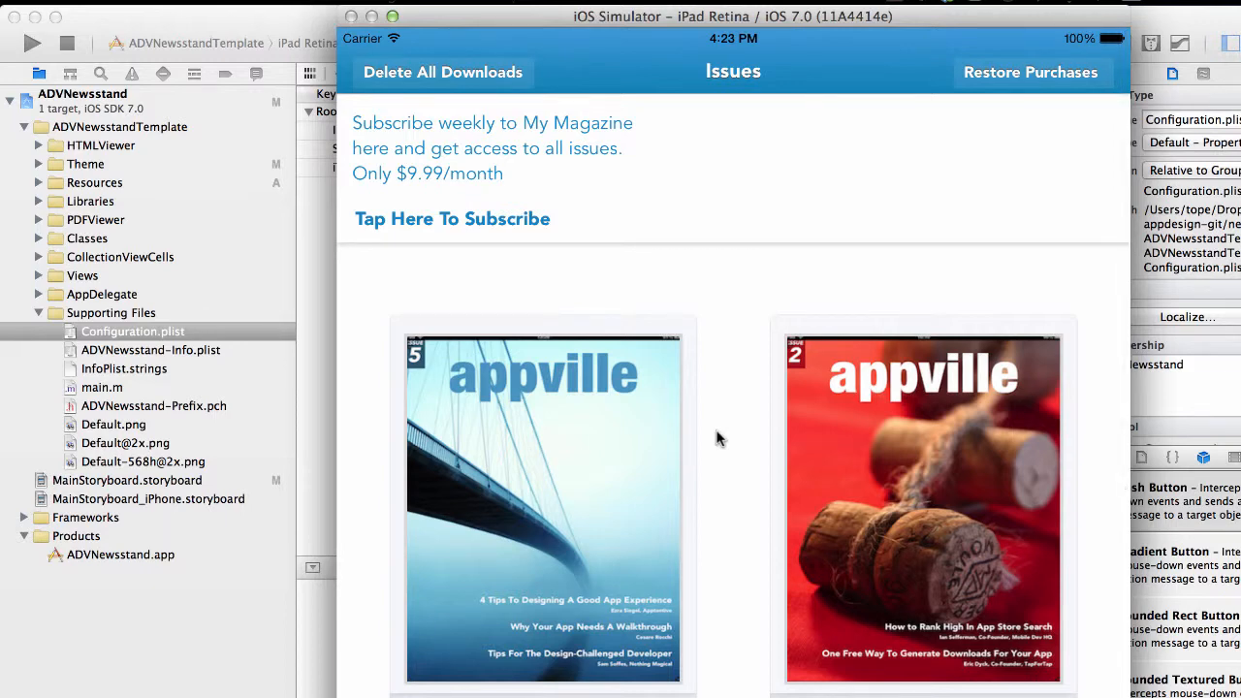
{"action": "scroll", "scroll_direction": "down", "scroll_amount": 3}
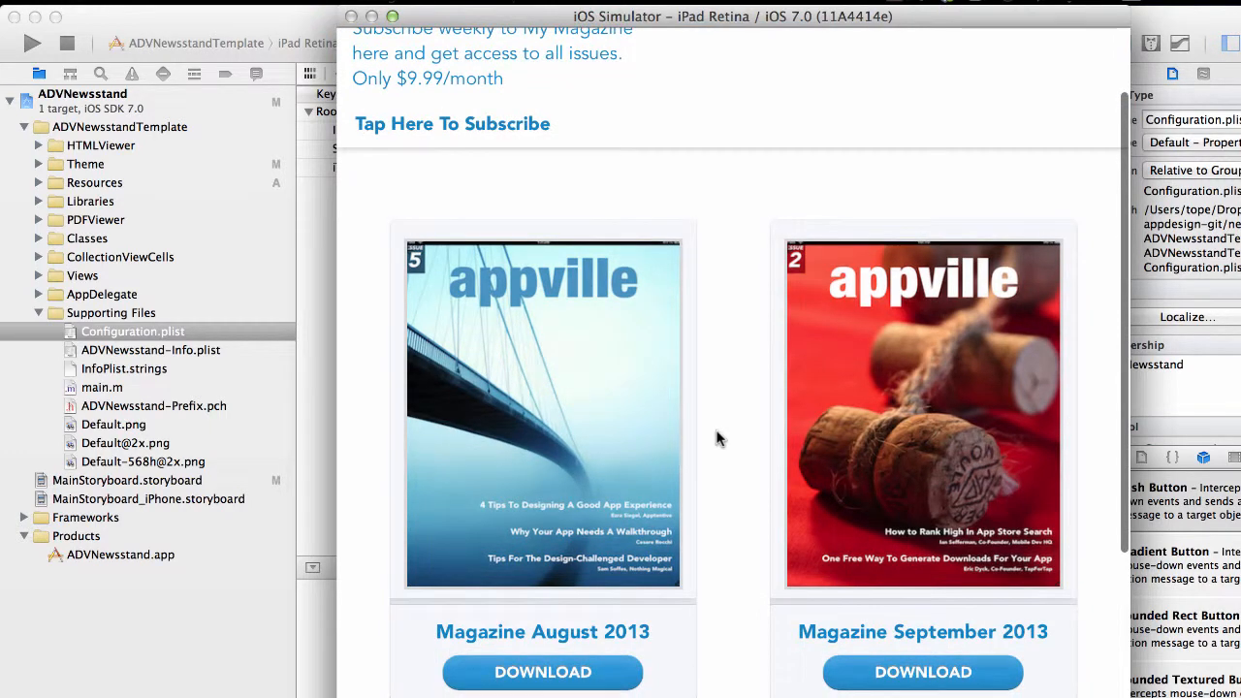